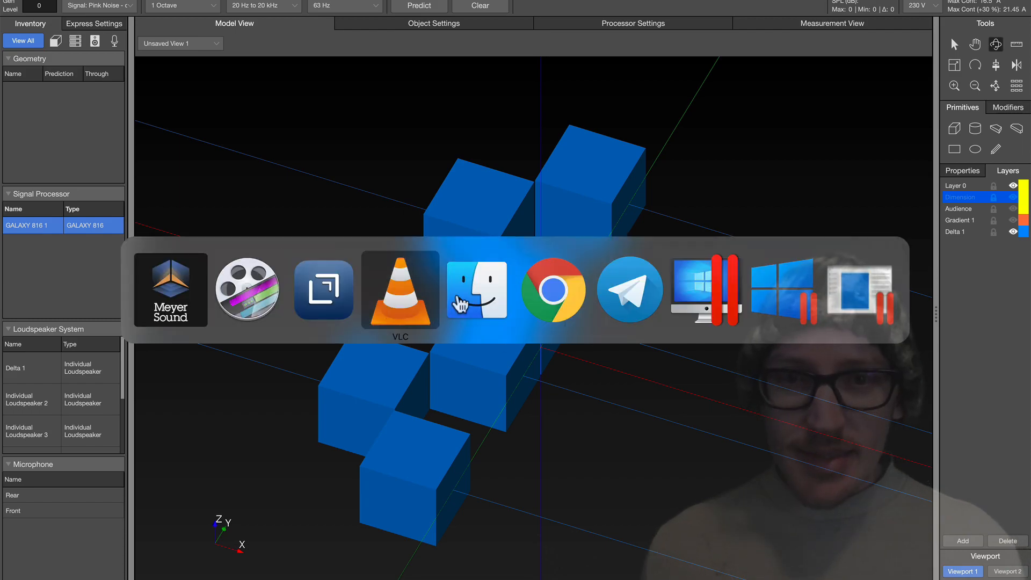
- Bring up the Sound Design Live post on Rog and Nathan's end-fire vs gradient show
{"action": "left_click", "coordinate": [553, 291]}
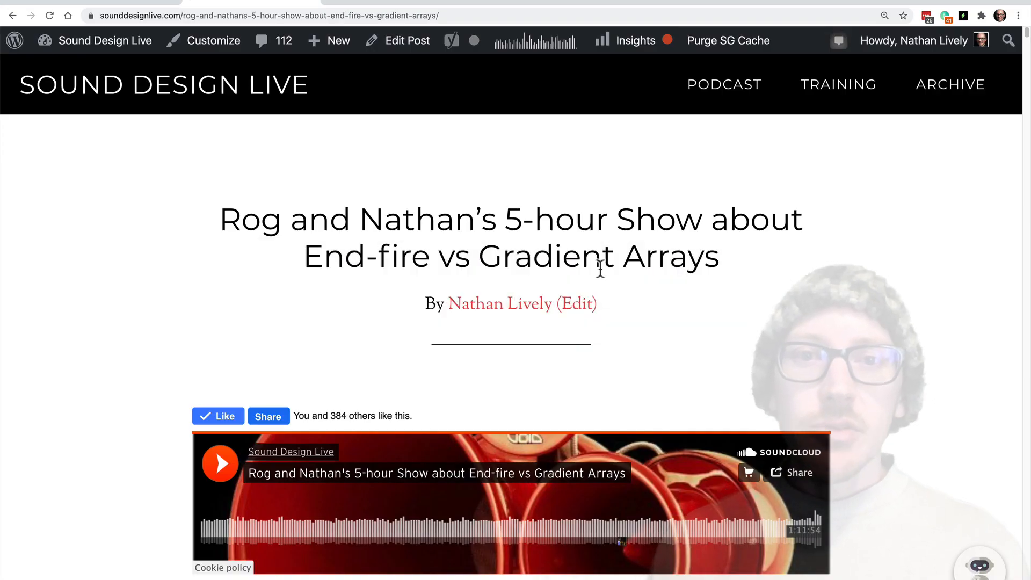
{"action": "scroll", "scroll_direction": "down", "scroll_amount": 3}
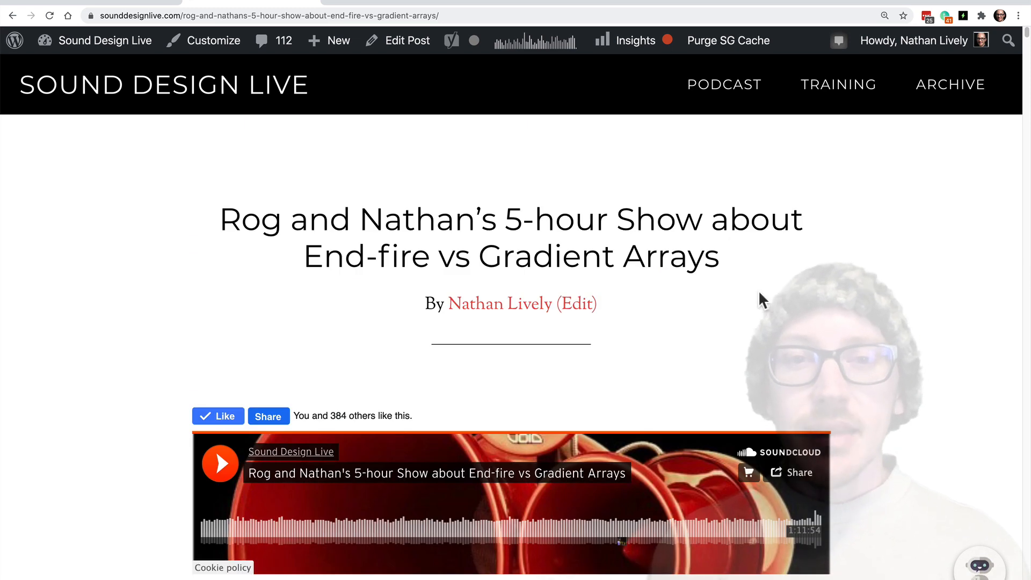
{"action": "mouse_move", "coordinate": [753, 260]}
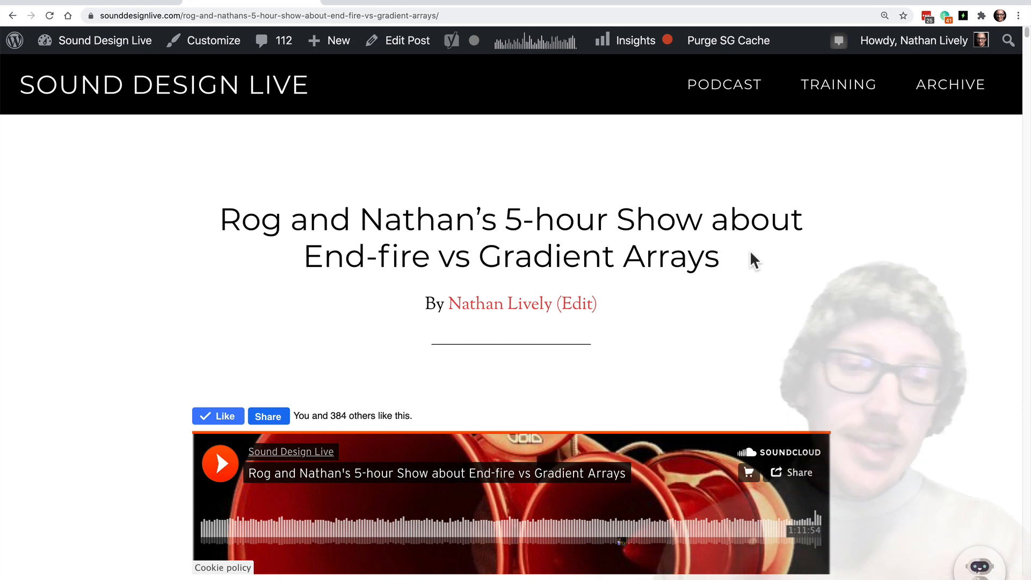
{"action": "mouse_move", "coordinate": [439, 140]}
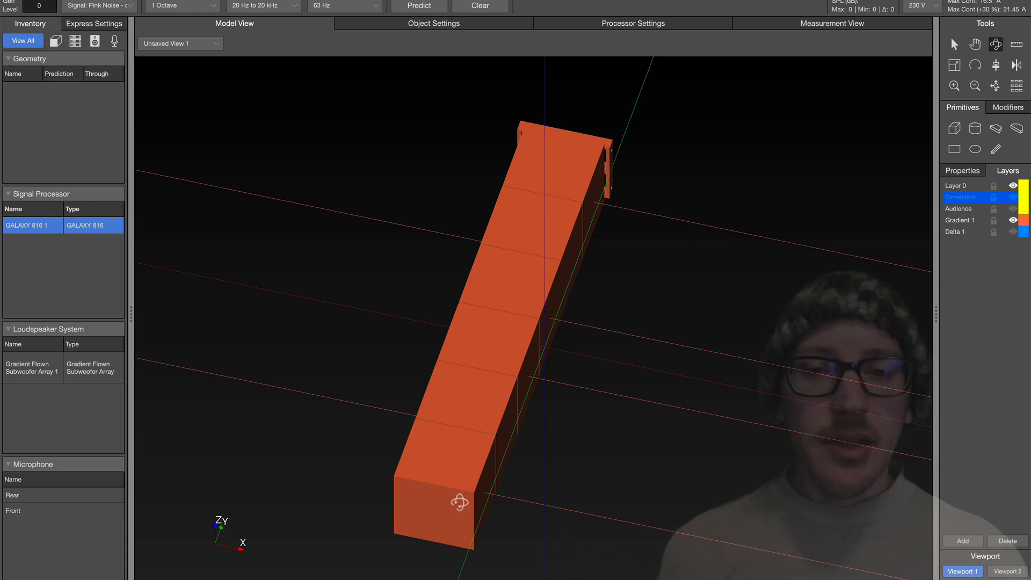
- Show the Gradient 1 layer and hide Delta 1 in the Layers panel
{"action": "left_click", "coordinate": [1013, 220]}
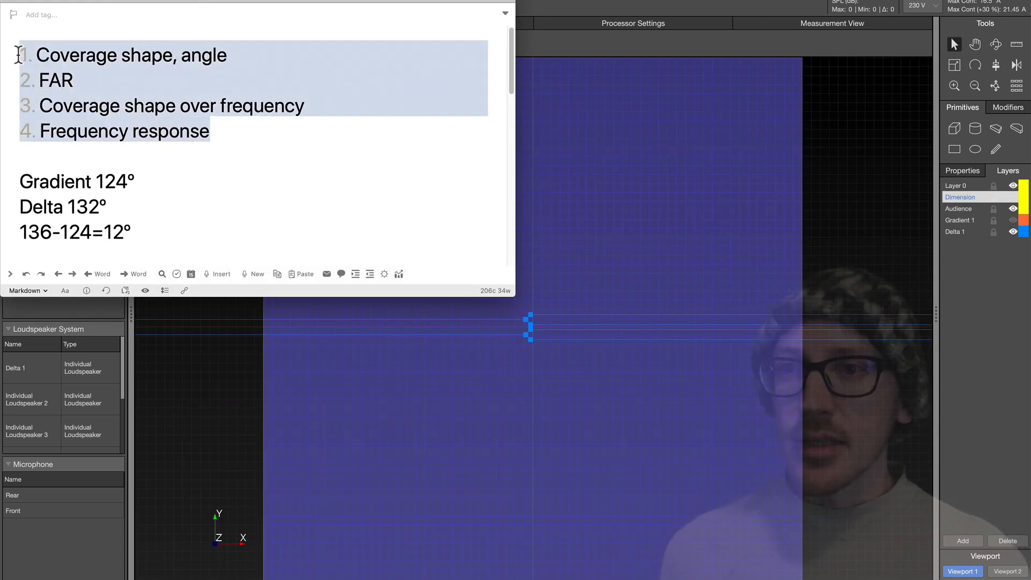
- Close the Notes window listing the comparison criteria and coverage angles
{"action": "left_click", "coordinate": [174, 55]}
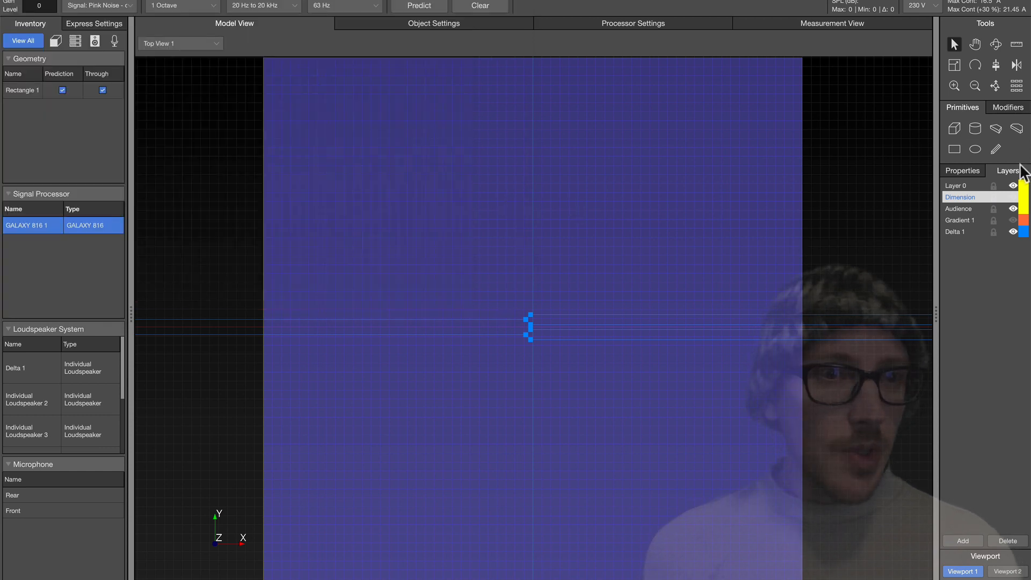
- Run Predict to map coverage of the gradient array alone over the audience area
{"action": "left_click", "coordinate": [419, 5]}
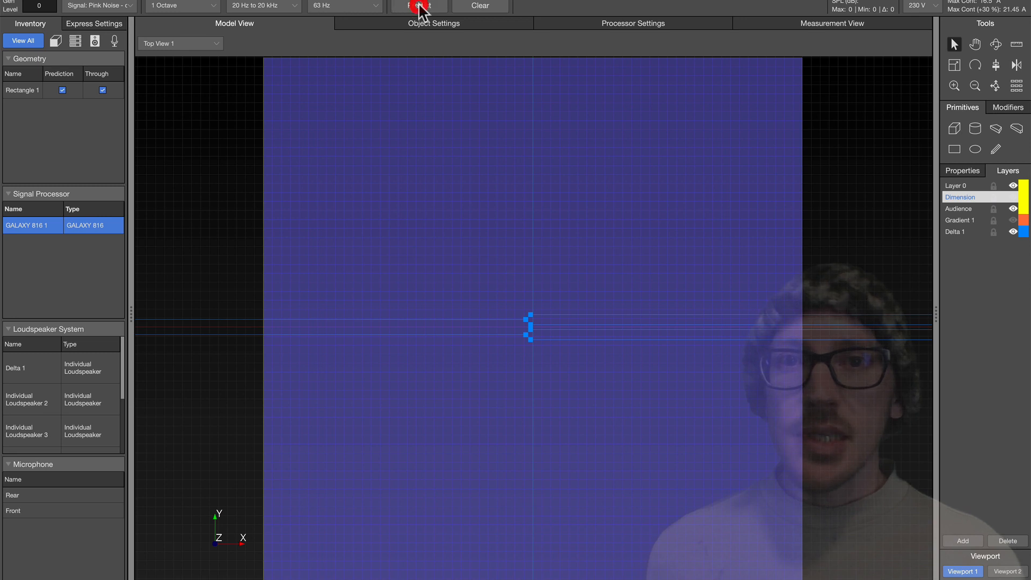
{"action": "left_click", "coordinate": [418, 6]}
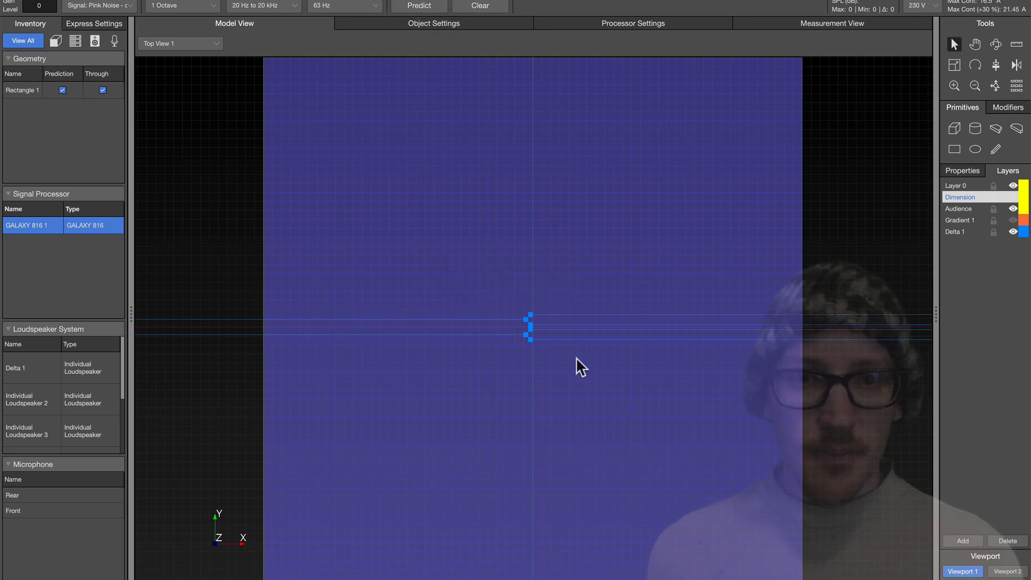
{"action": "left_click", "coordinate": [419, 6]}
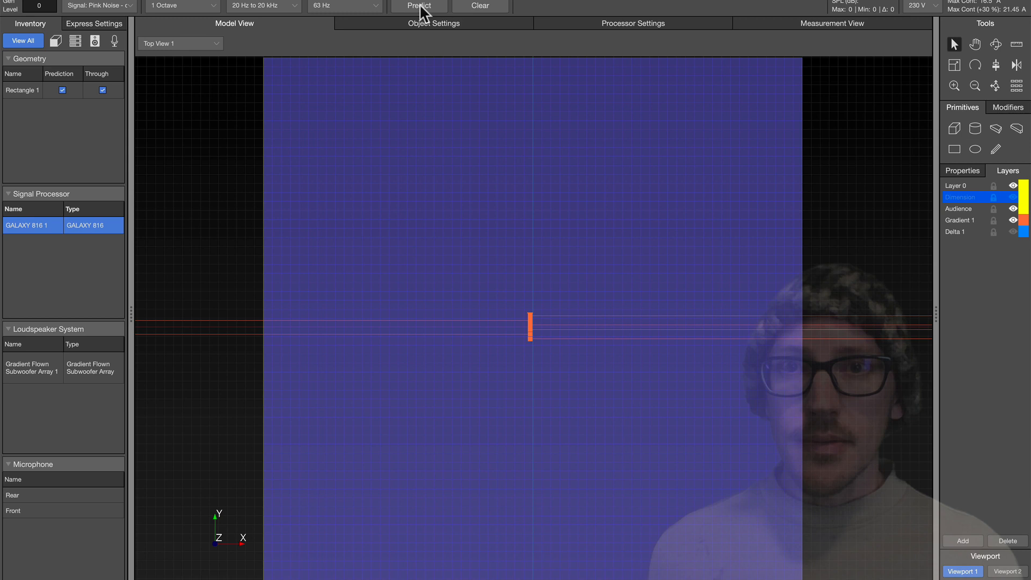
{"action": "left_click", "coordinate": [418, 6]}
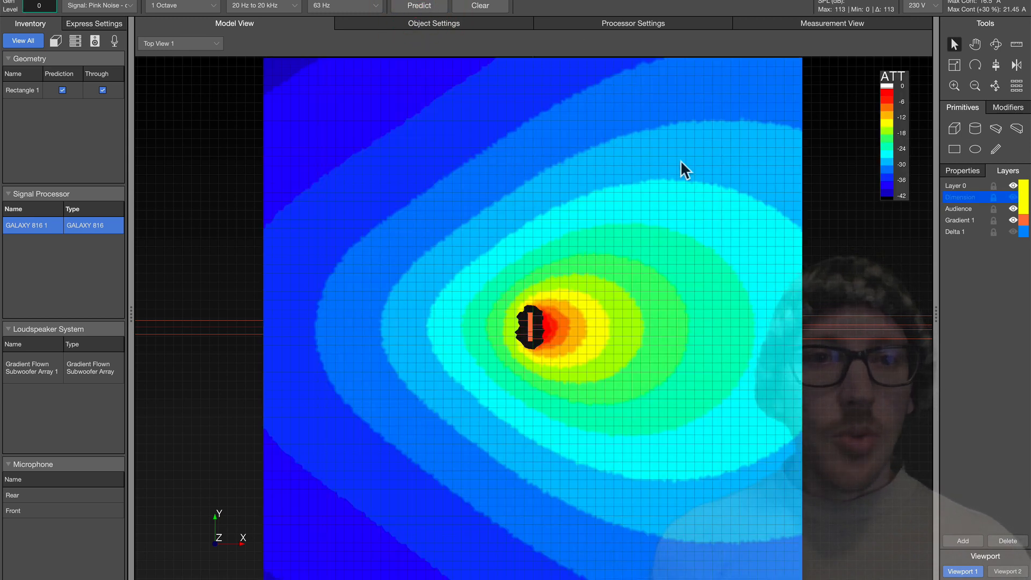
{"action": "mouse_move", "coordinate": [688, 249]}
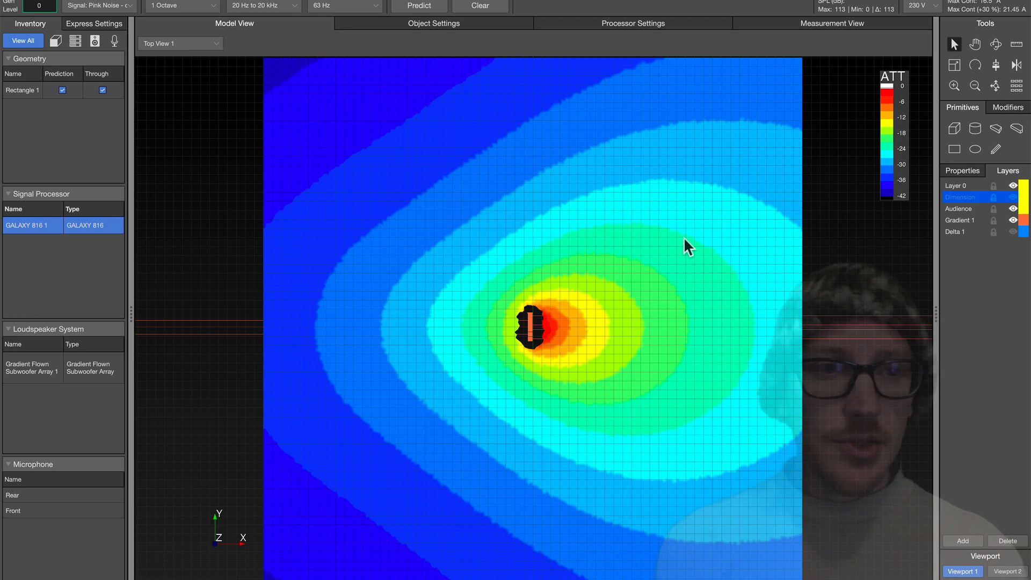
{"action": "mouse_move", "coordinate": [541, 287]}
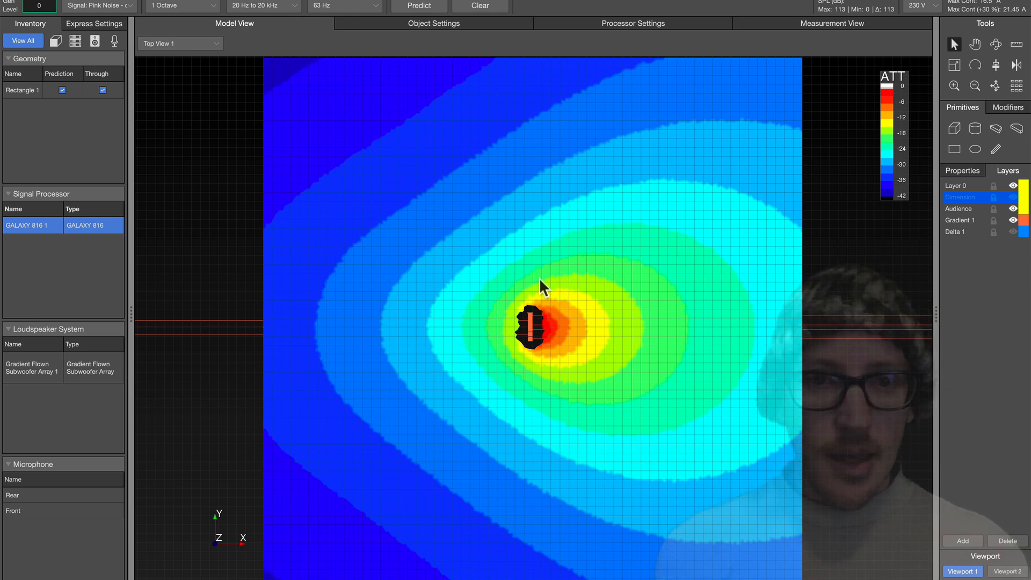
{"action": "mouse_move", "coordinate": [713, 310]}
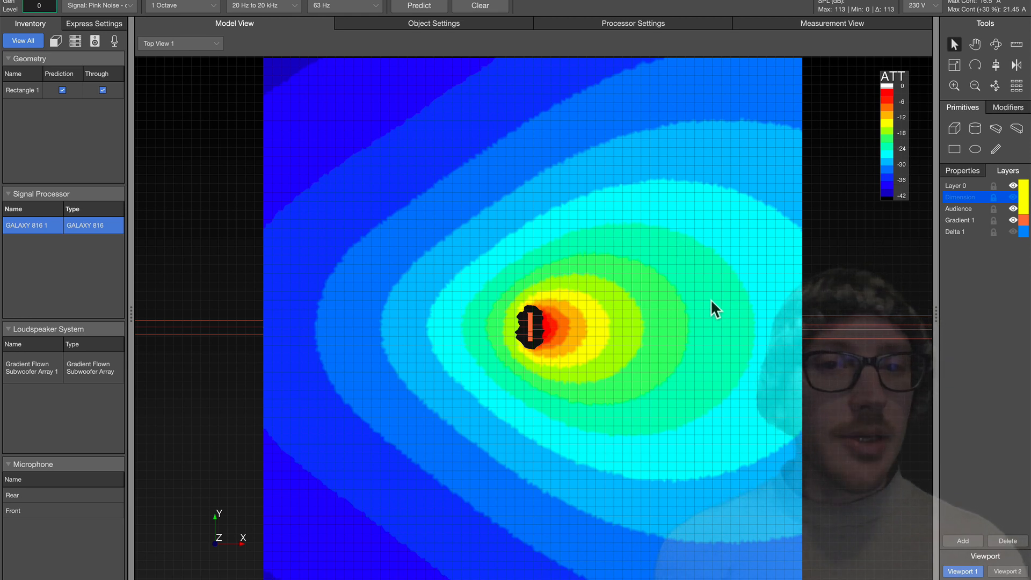
{"action": "mouse_move", "coordinate": [567, 212]}
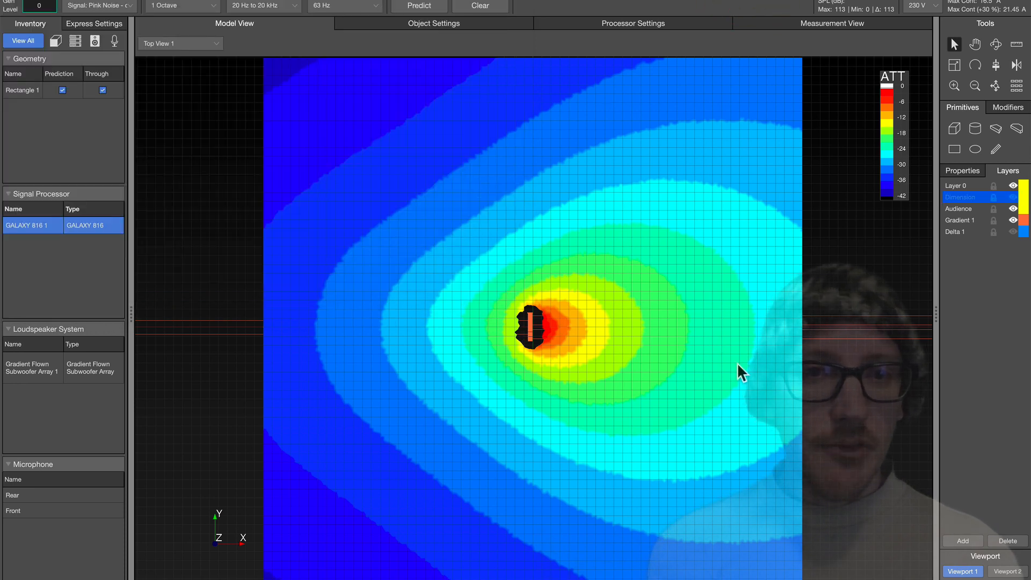
{"action": "mouse_move", "coordinate": [547, 218]}
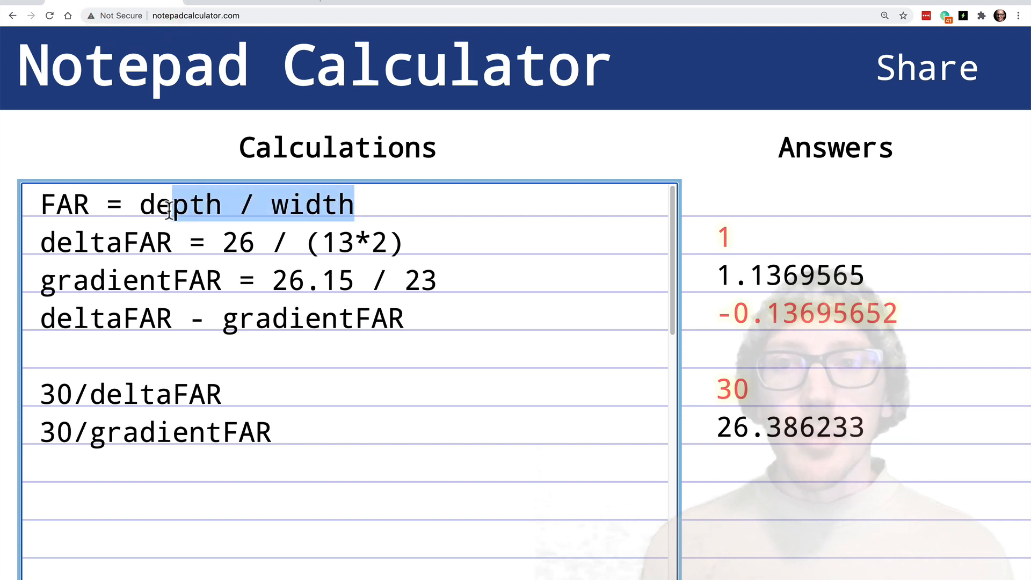
{"action": "left_click", "coordinate": [152, 206]}
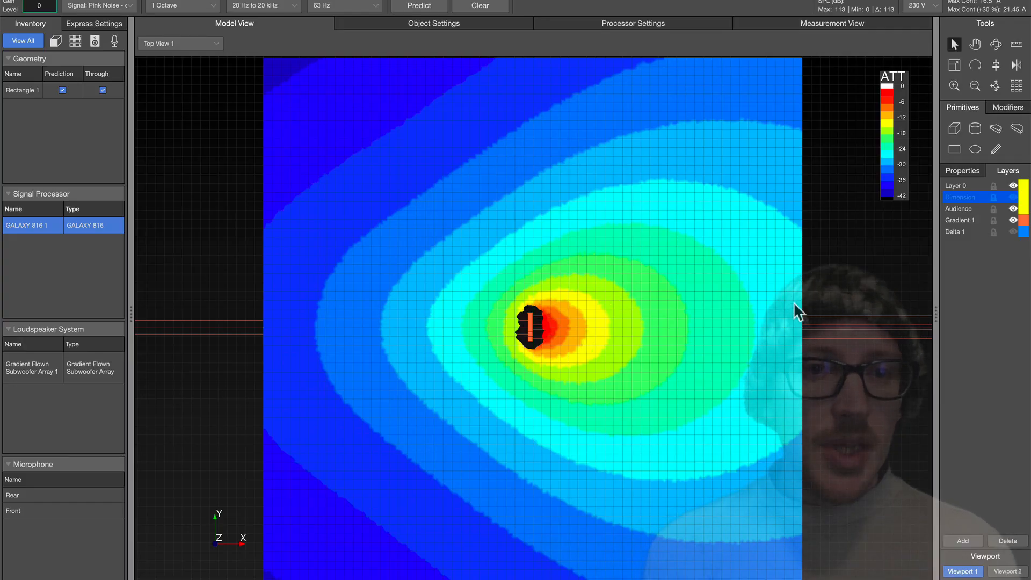
{"action": "mouse_move", "coordinate": [724, 329]}
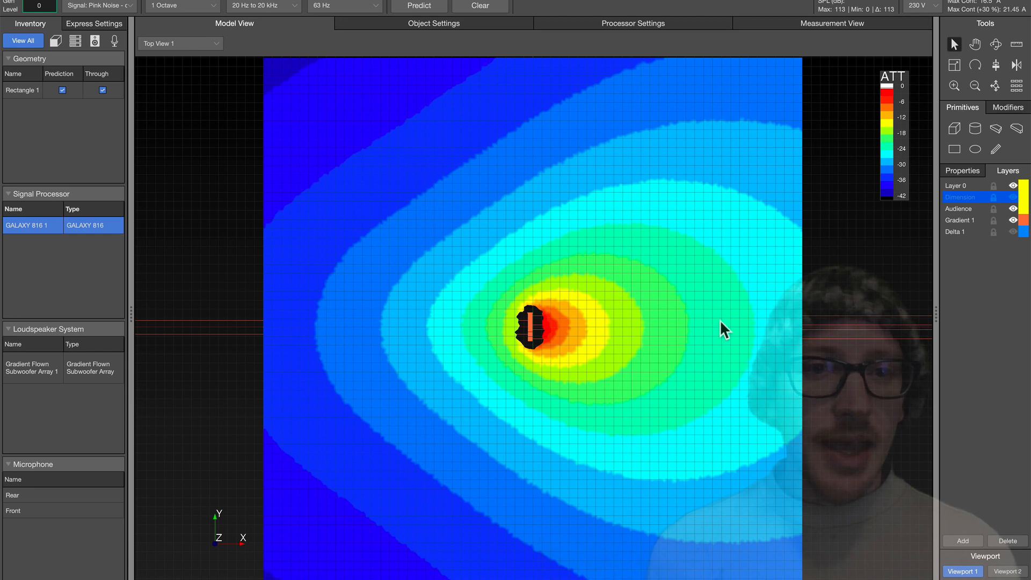
- Select the Pencil line tool to draw over the gradient coverage map
{"action": "left_click", "coordinate": [997, 148]}
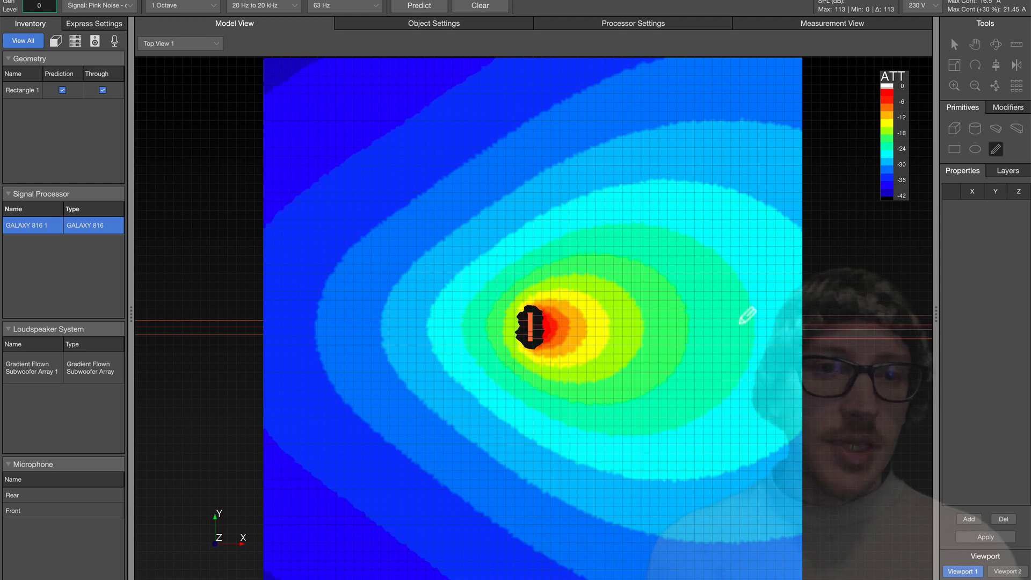
{"action": "mouse_move", "coordinate": [815, 134]}
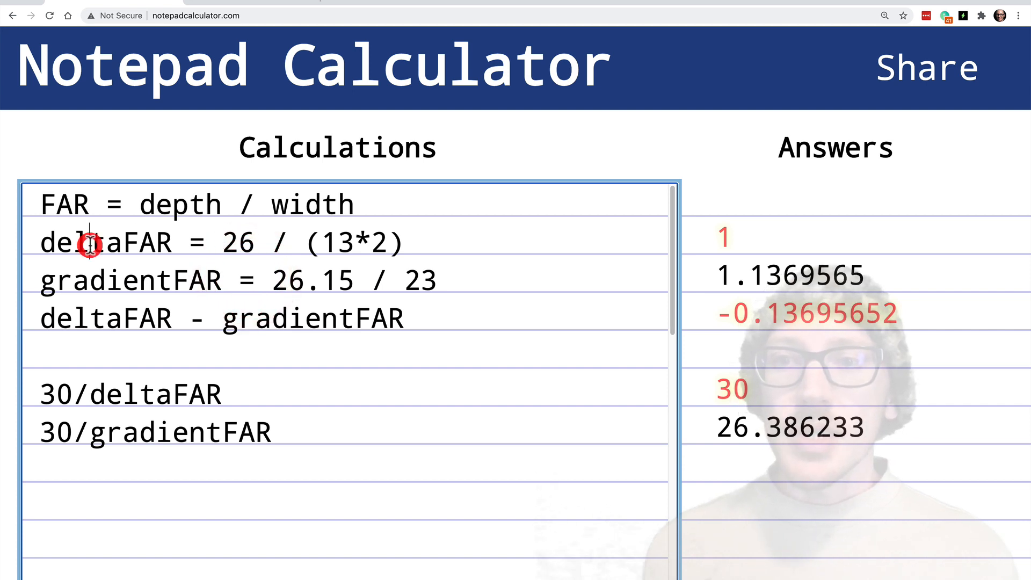
- Highlight the deltaFAR inputs, its result of 1, and the −0.137 FAR difference
{"action": "double_click", "coordinate": [238, 243]}
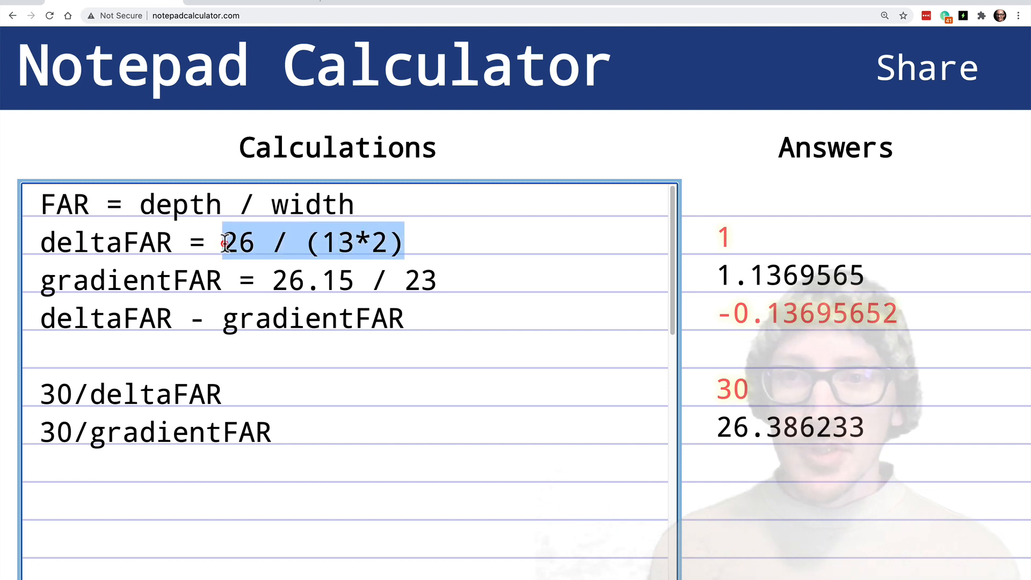
{"action": "double_click", "coordinate": [105, 243]}
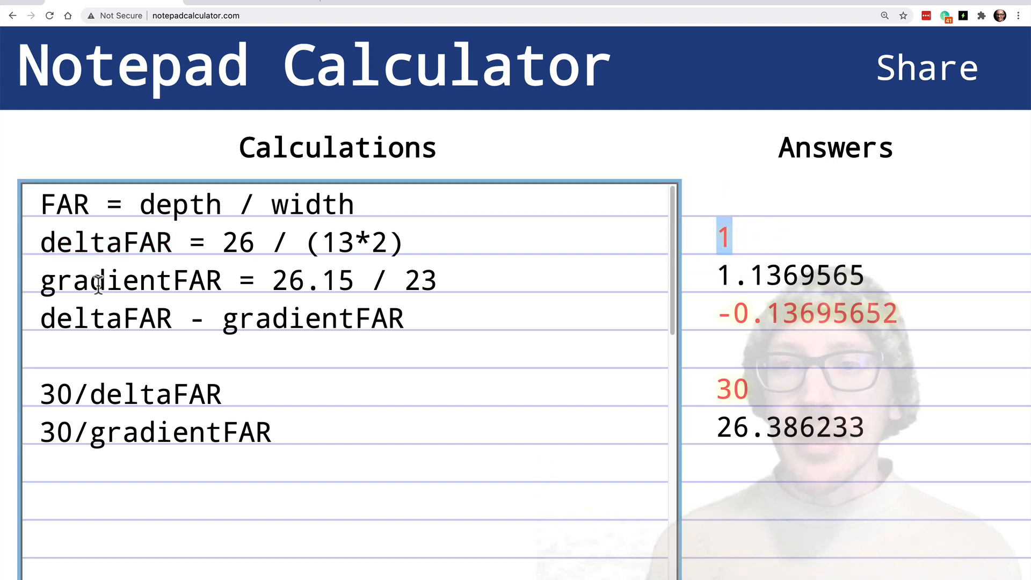
{"action": "left_click", "coordinate": [434, 281]}
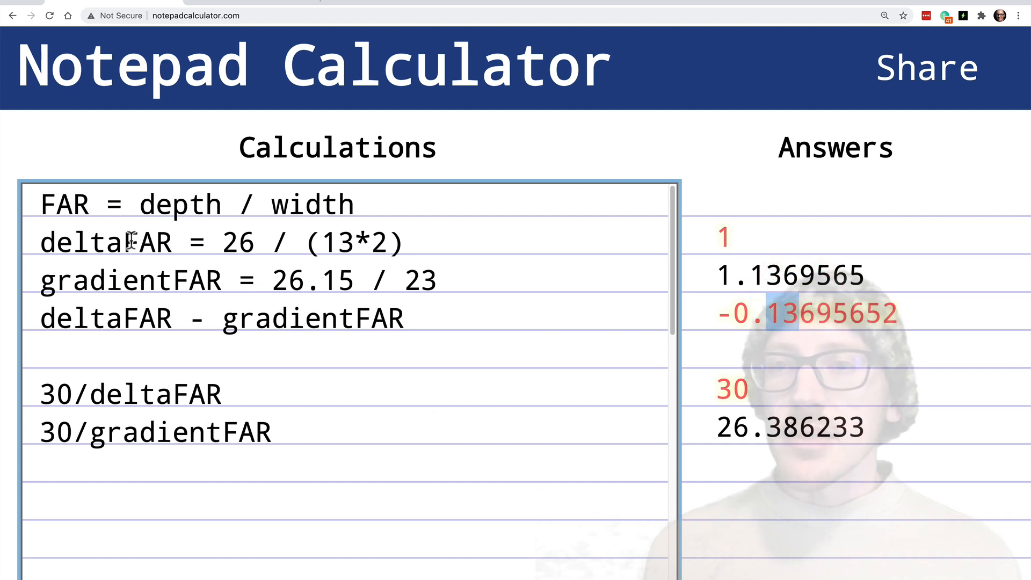
{"action": "double_click", "coordinate": [144, 242]}
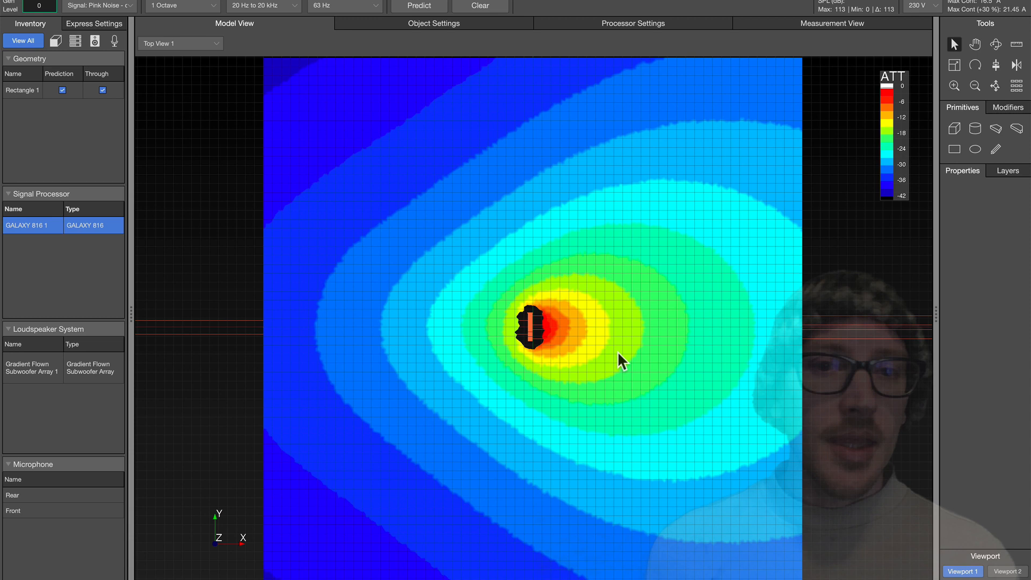
- Set Rectangle 1's width to 26.39 m and update the gradient coverage map
{"action": "left_click", "coordinate": [533, 327]}
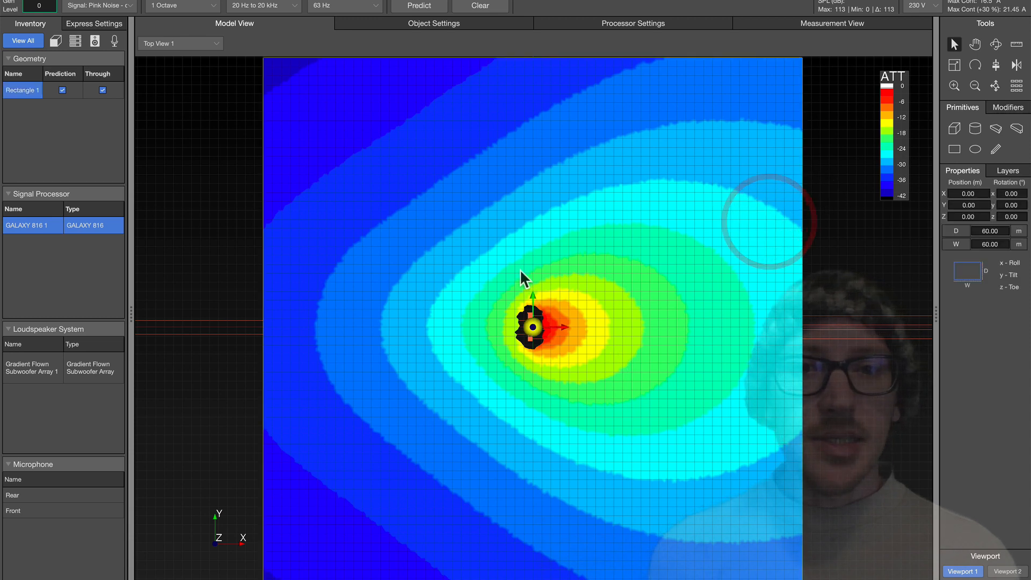
{"action": "mouse_move", "coordinate": [747, 50]}
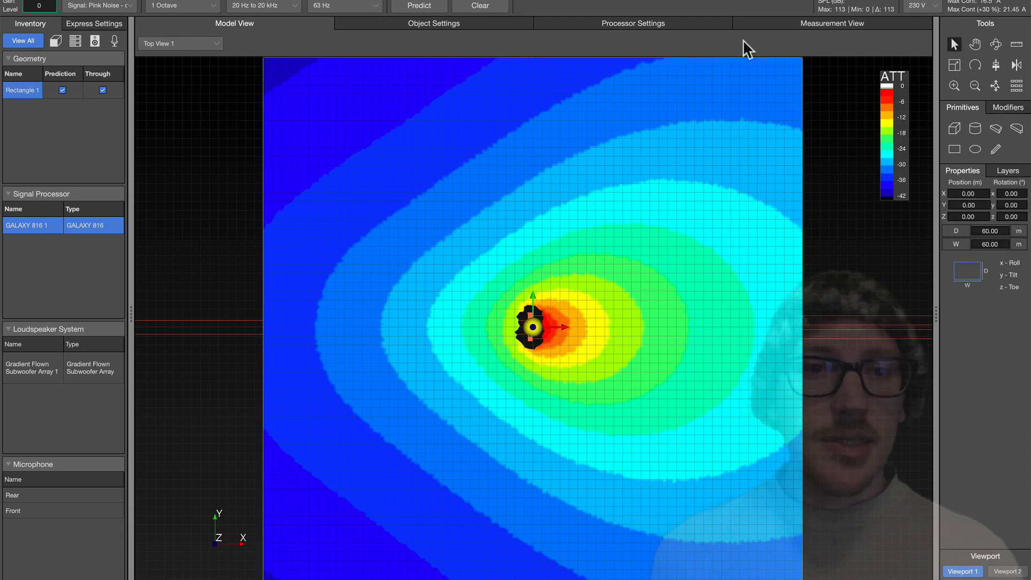
{"action": "mouse_move", "coordinate": [539, 342]}
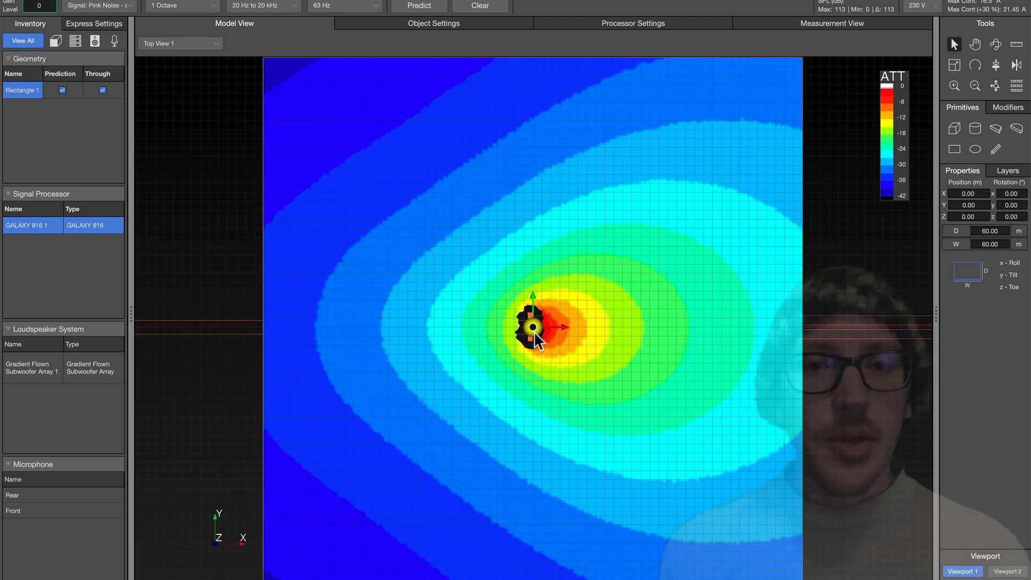
{"action": "mouse_move", "coordinate": [798, 331]}
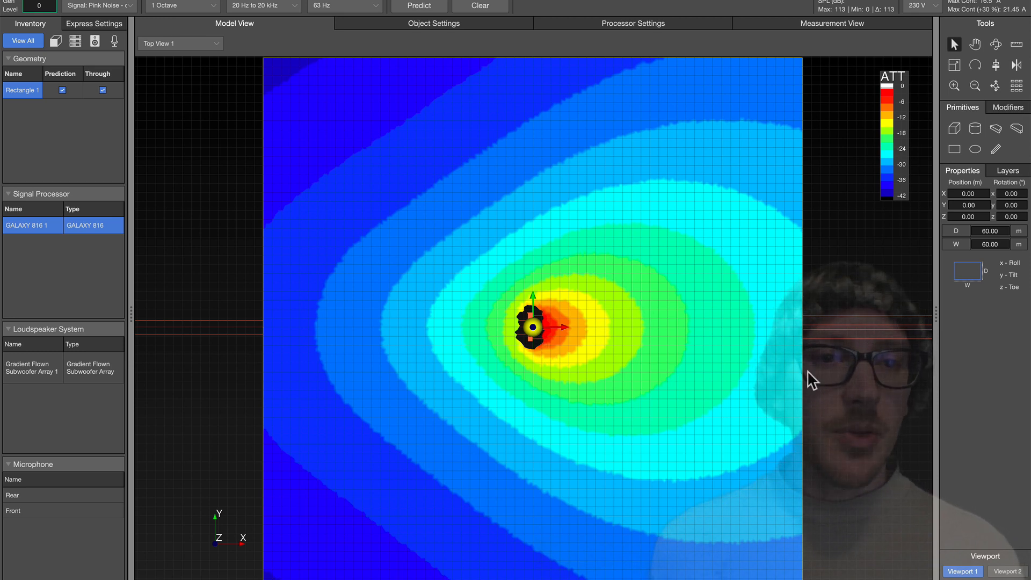
{"action": "mouse_move", "coordinate": [806, 251]}
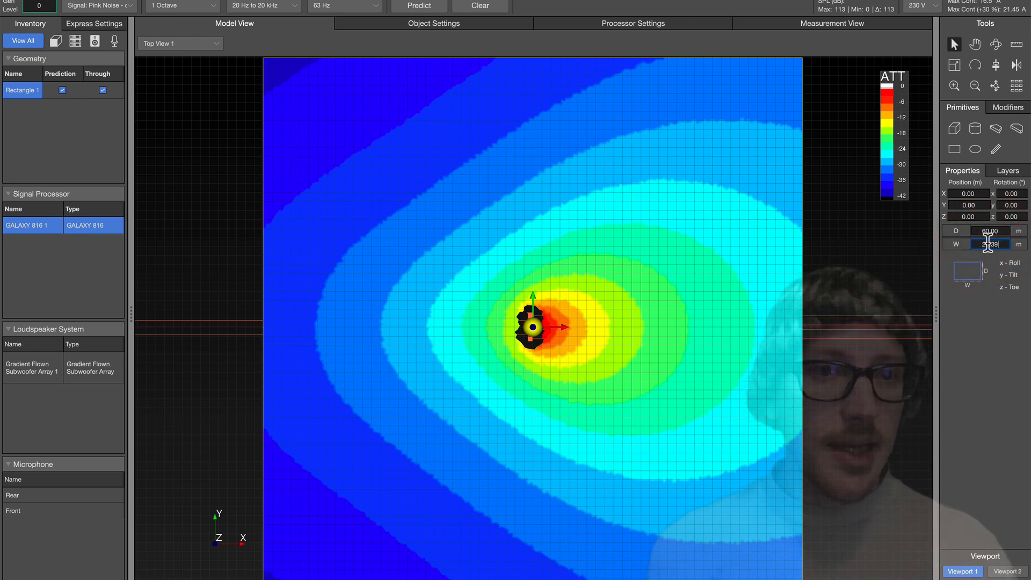
{"action": "left_click", "coordinate": [418, 6]}
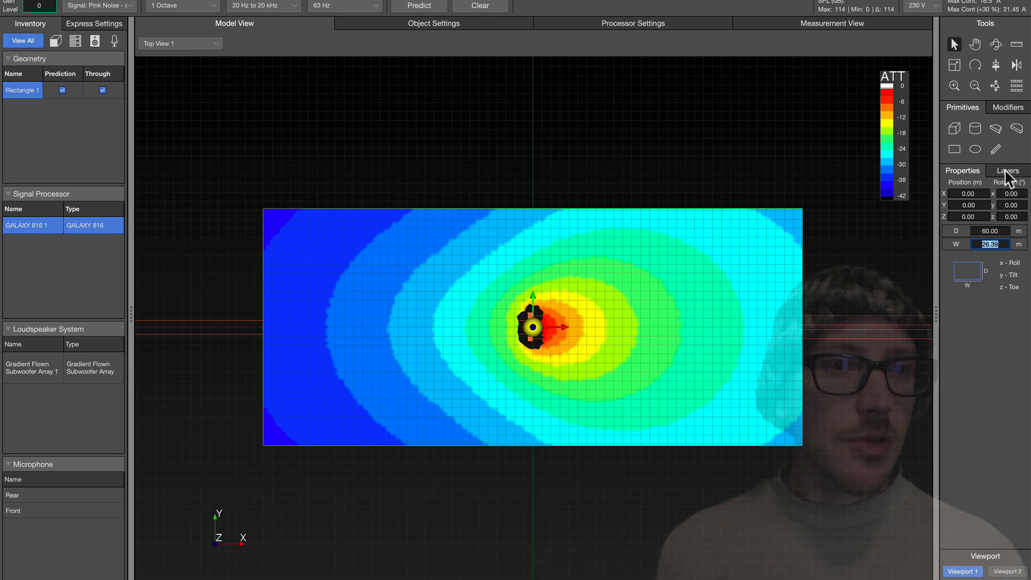
- Hide Gradient 1, show Delta 1, and predict coverage over the 30 × 60 m area
{"action": "left_click", "coordinate": [1007, 170]}
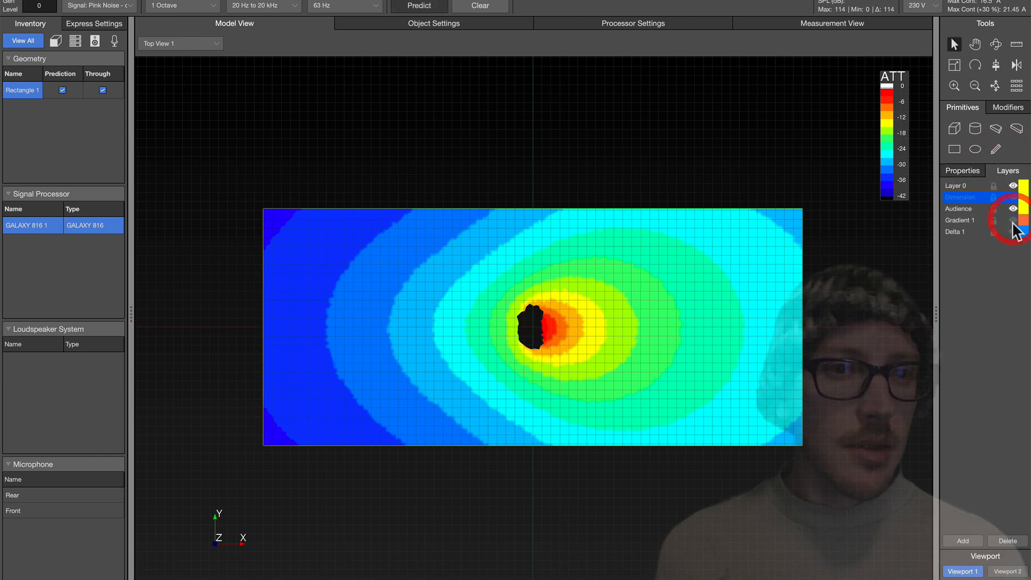
{"action": "left_click", "coordinate": [962, 171]}
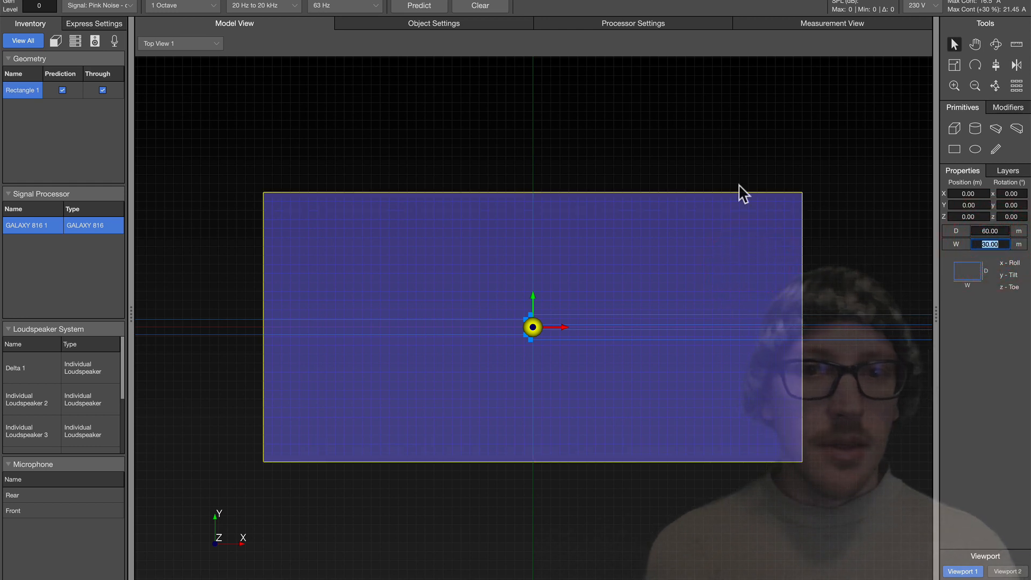
{"action": "mouse_move", "coordinate": [595, 332]}
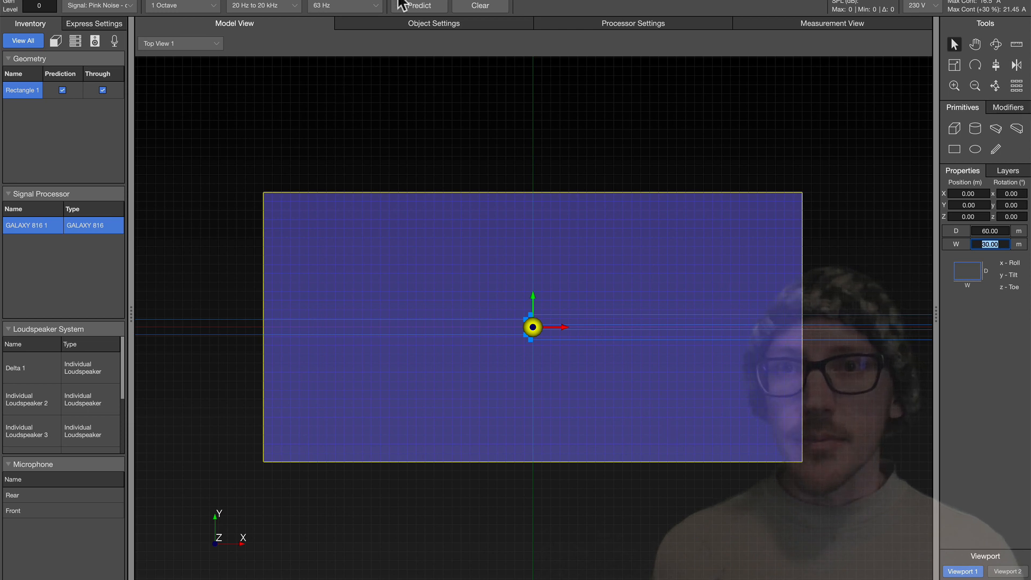
{"action": "left_click", "coordinate": [419, 6]}
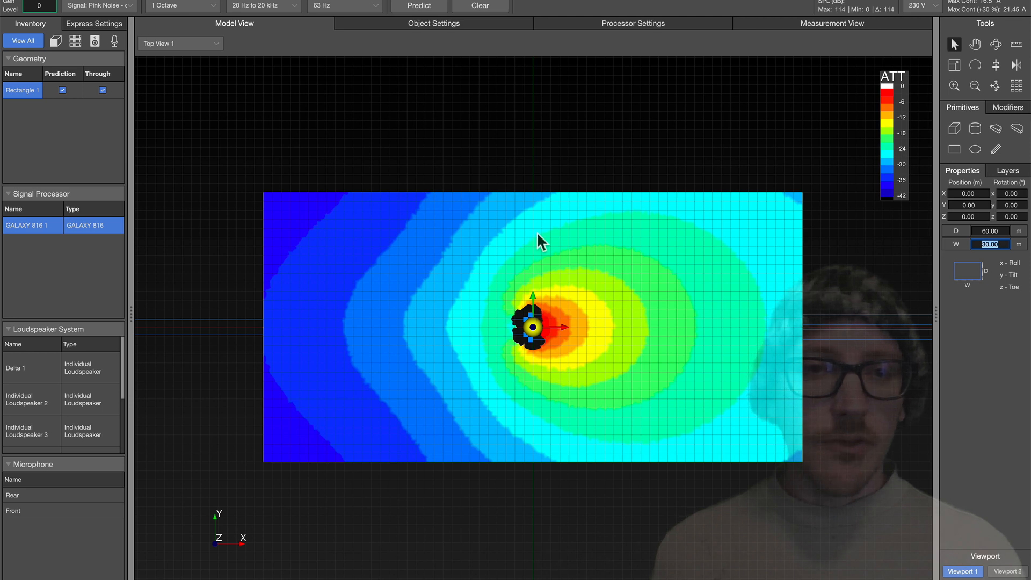
{"action": "mouse_move", "coordinate": [710, 466]}
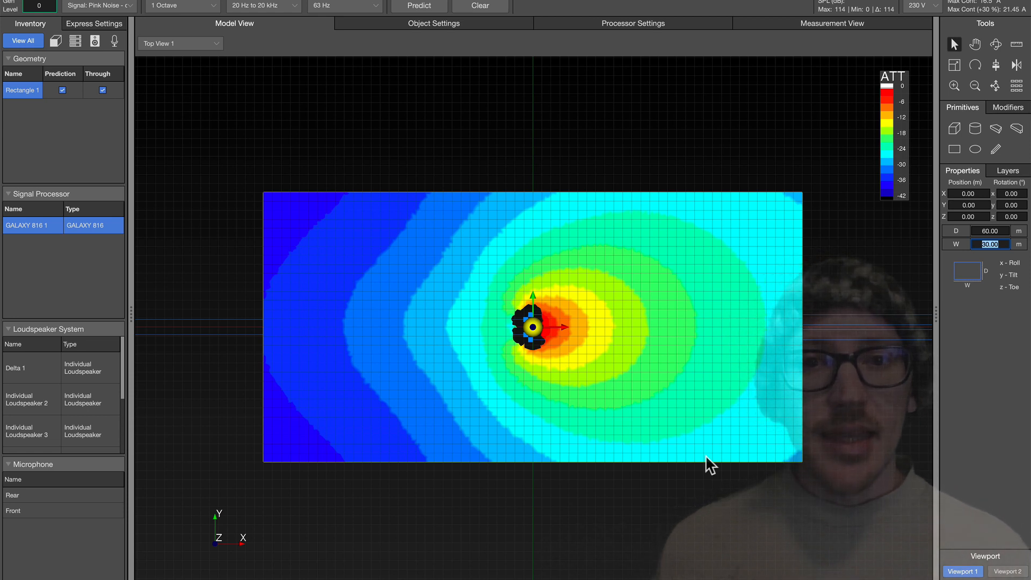
{"action": "mouse_move", "coordinate": [685, 355]}
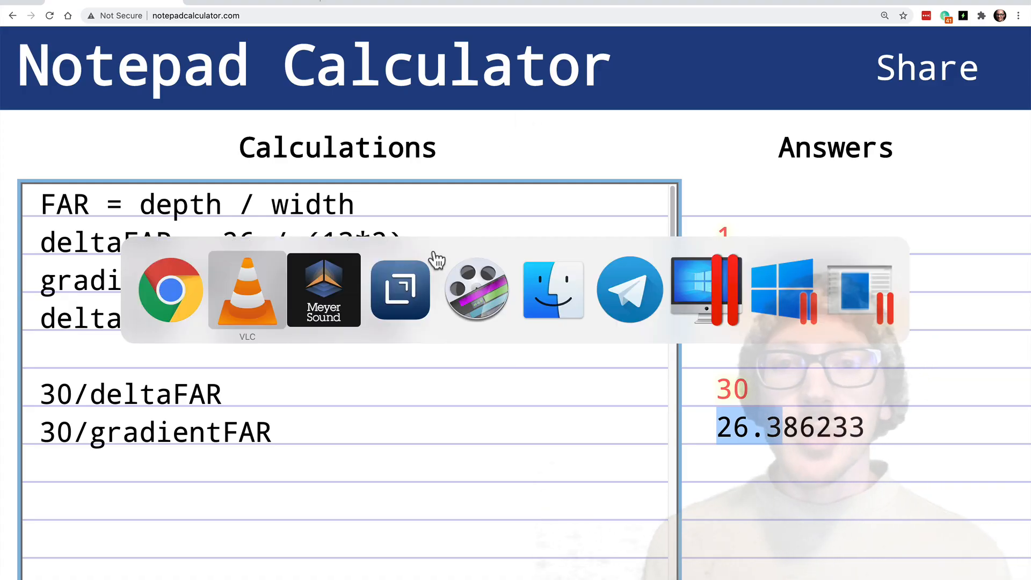
- Return to MAPP 3D and show the Measurement View's front and rear microphone traces
{"action": "left_click", "coordinate": [323, 291]}
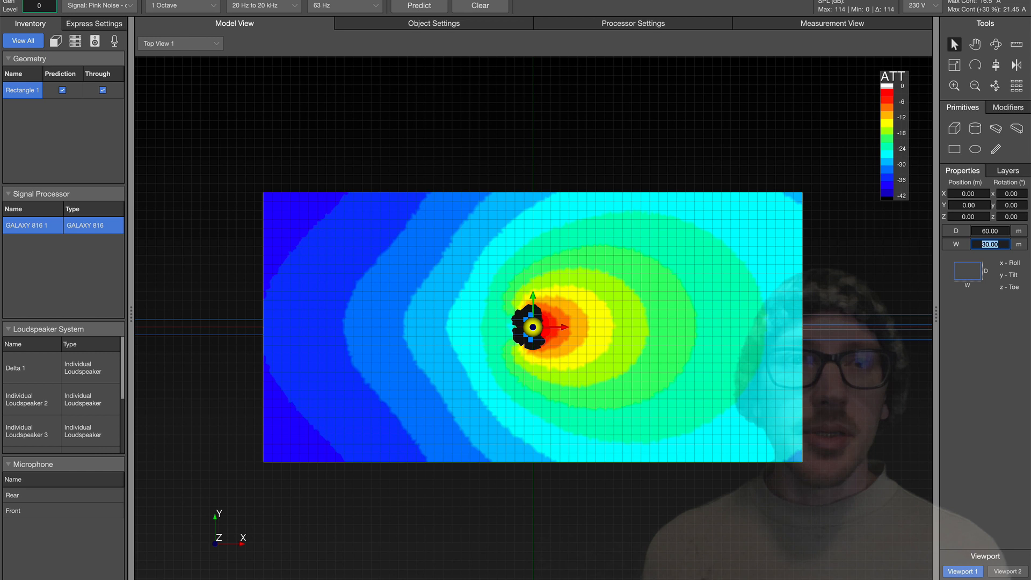
{"action": "left_click", "coordinate": [831, 23]}
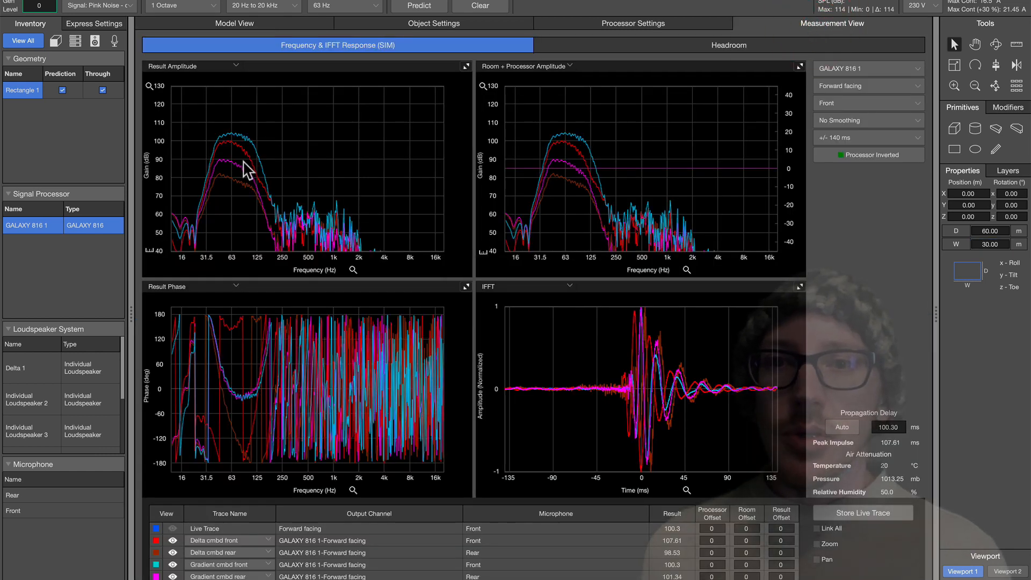
{"action": "mouse_move", "coordinate": [220, 142]}
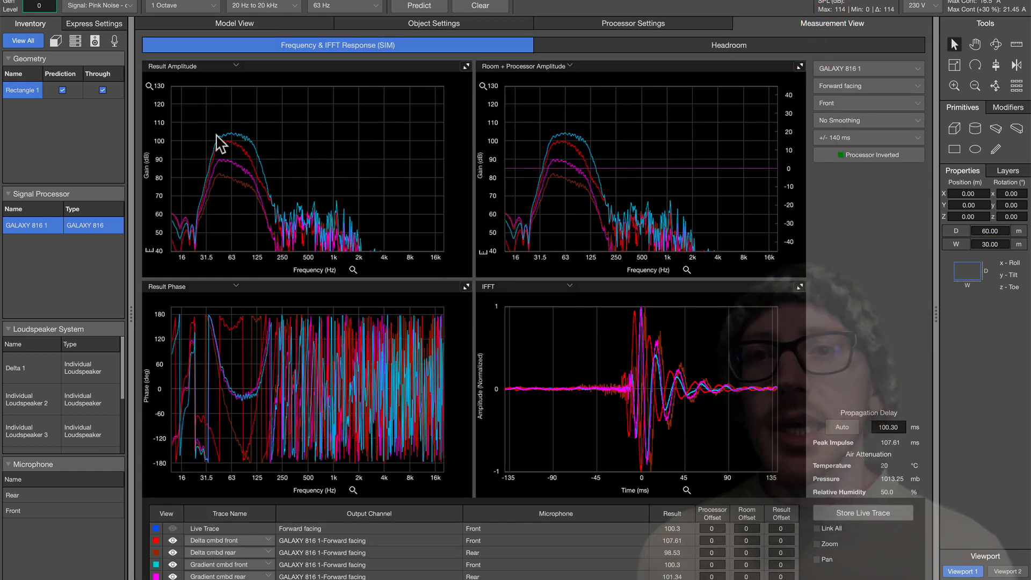
{"action": "mouse_move", "coordinate": [245, 147]}
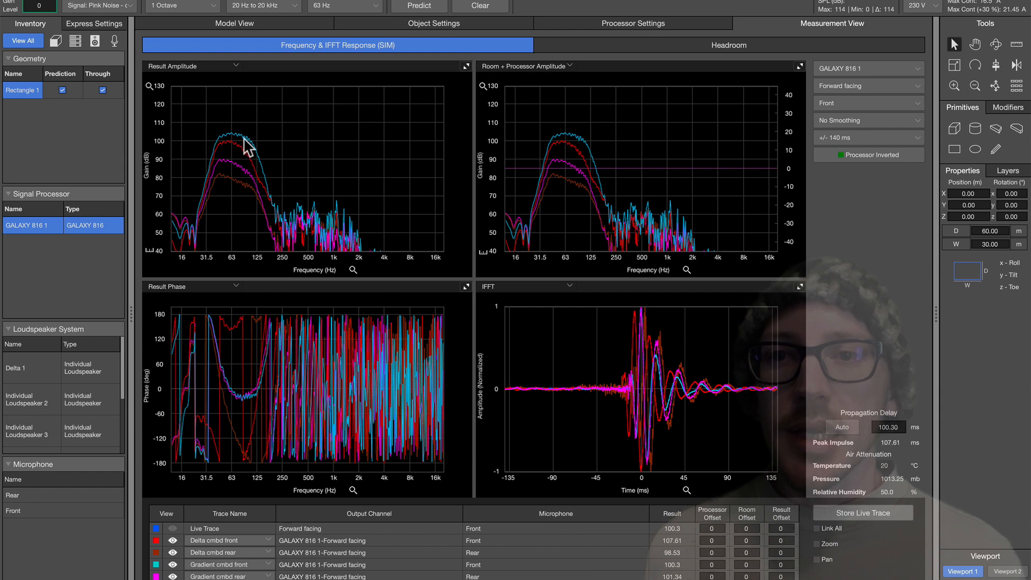
{"action": "mouse_move", "coordinate": [255, 152]}
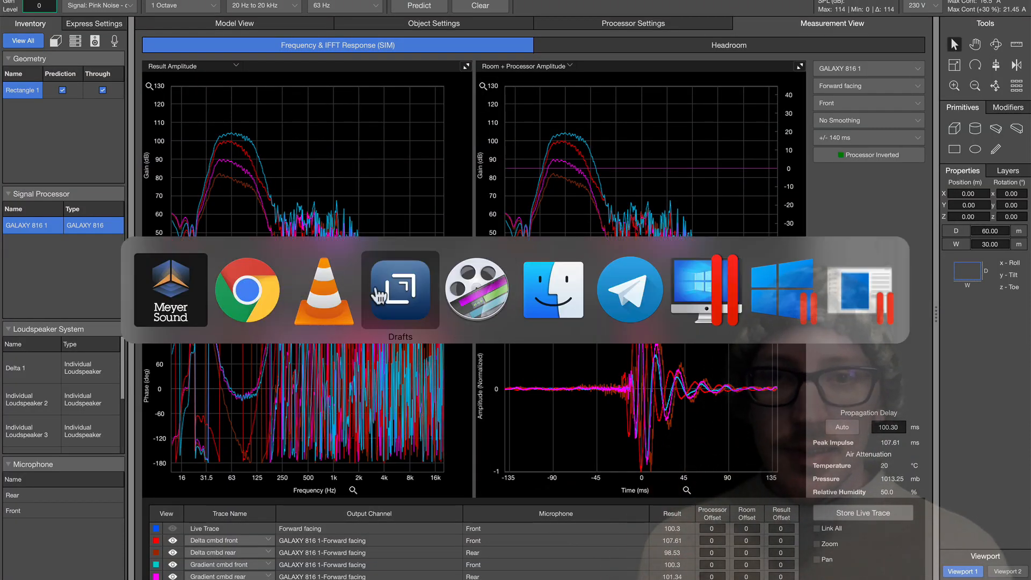
{"action": "left_click", "coordinate": [399, 289]}
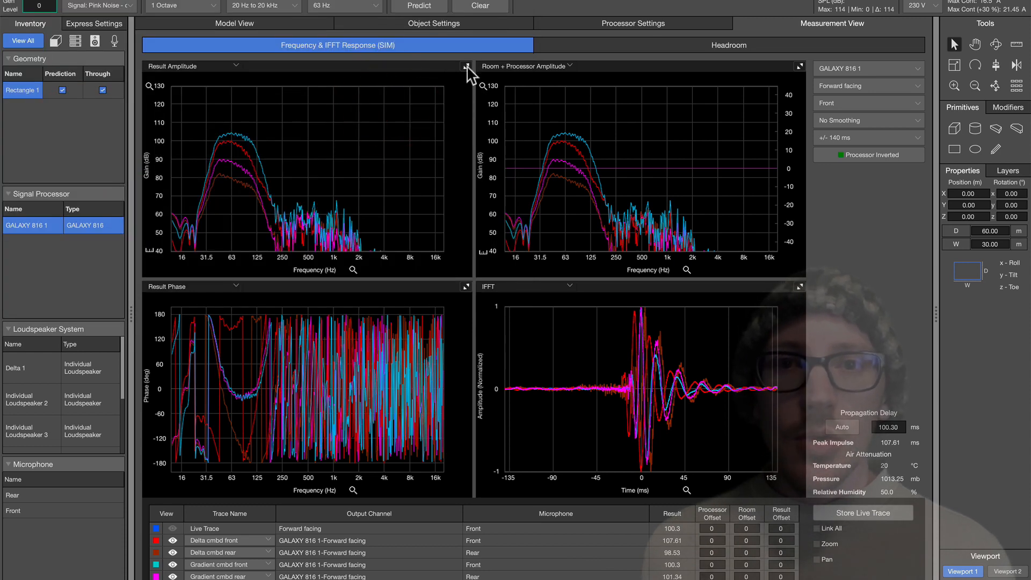
- Maximize the Result Amplitude plot and bring up its frequency range presets
{"action": "left_click", "coordinate": [469, 65]}
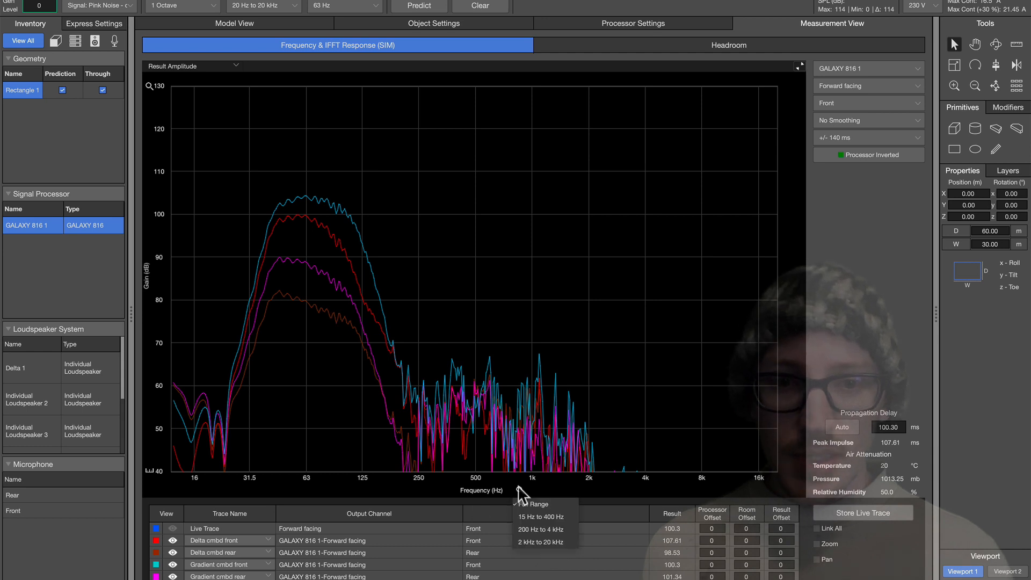
{"action": "left_click", "coordinate": [541, 516]}
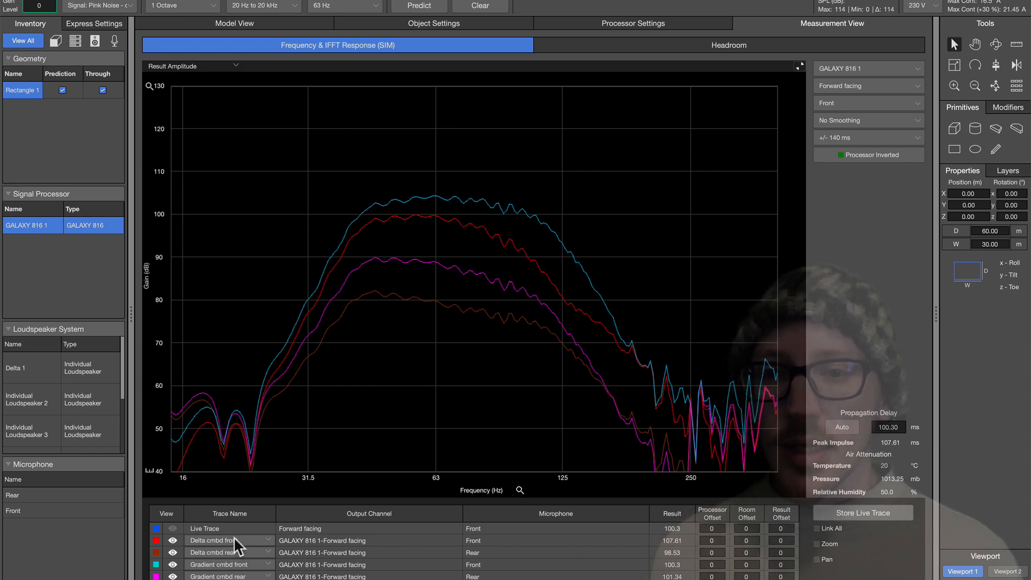
{"action": "mouse_move", "coordinate": [255, 520]}
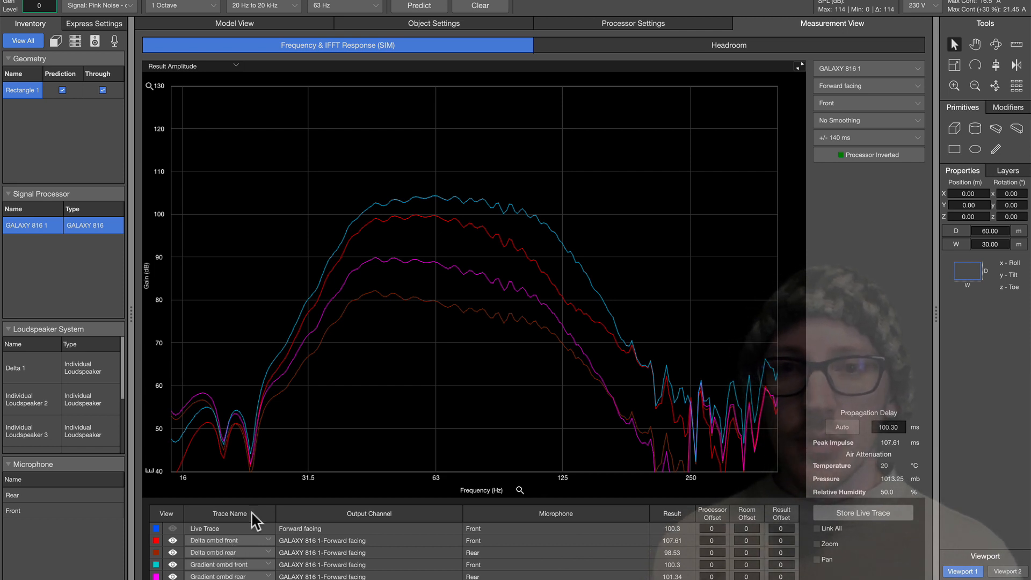
{"action": "mouse_move", "coordinate": [439, 312]}
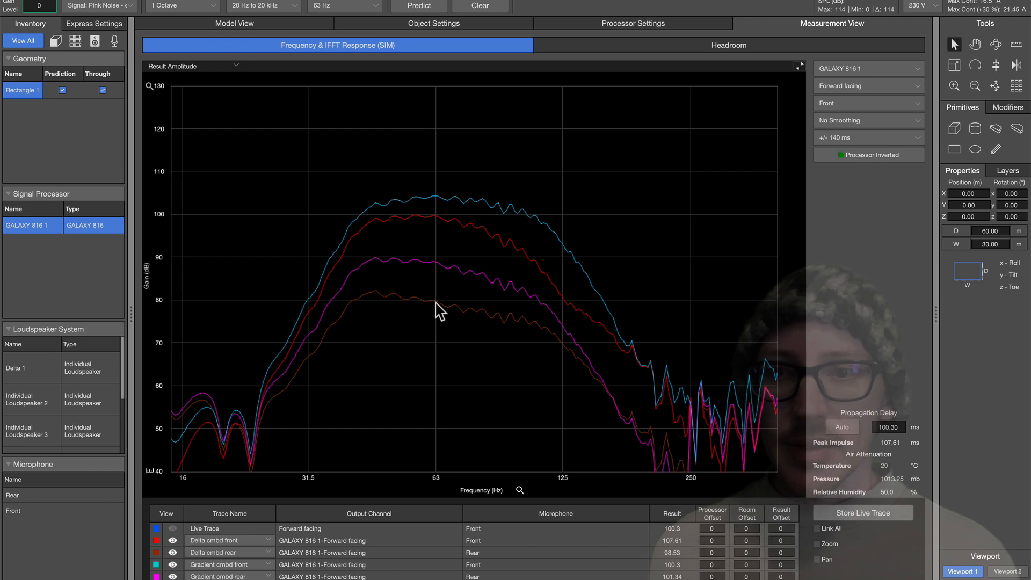
{"action": "mouse_move", "coordinate": [187, 262]}
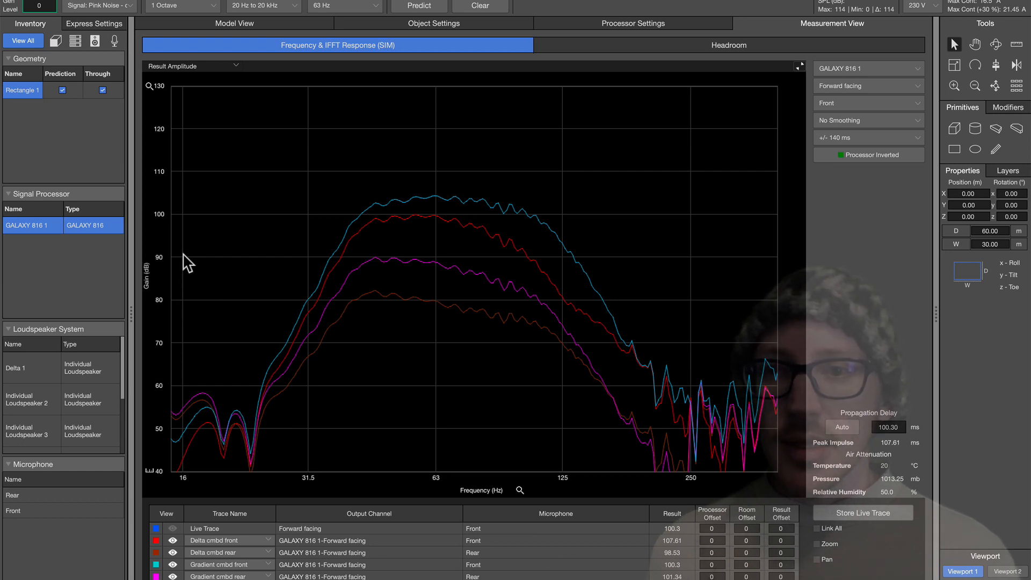
{"action": "mouse_move", "coordinate": [179, 217]}
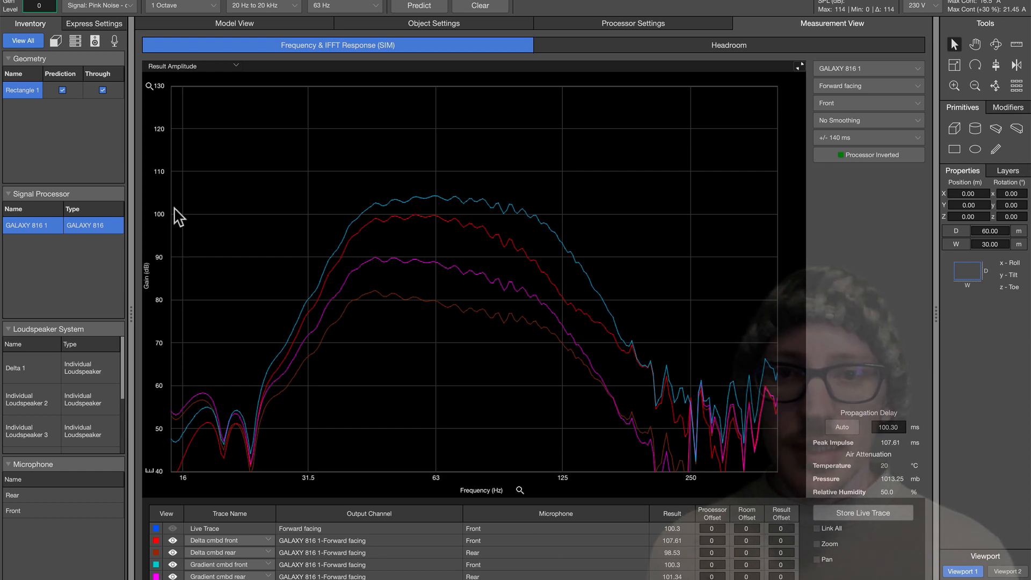
{"action": "mouse_move", "coordinate": [171, 261]}
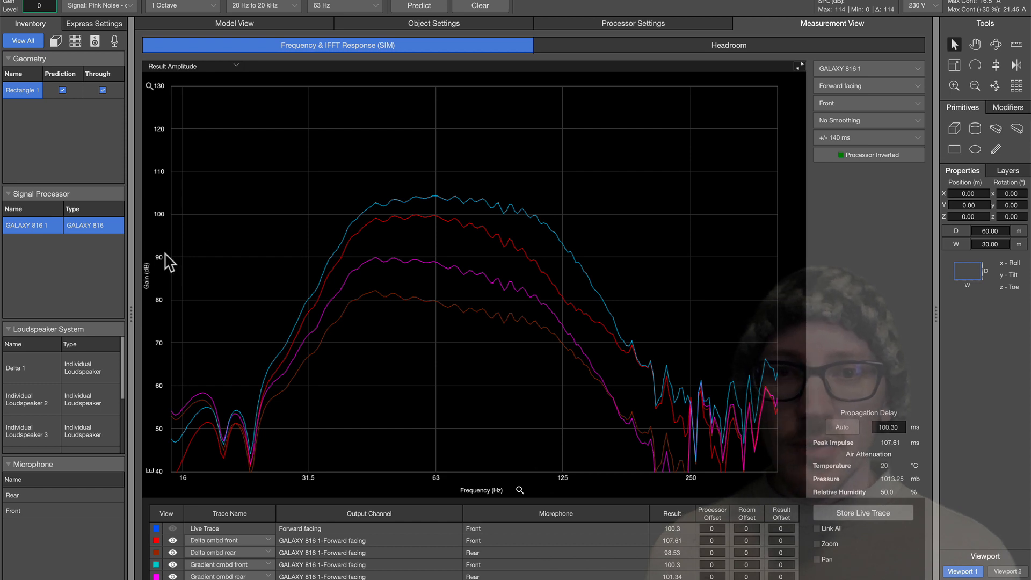
{"action": "mouse_move", "coordinate": [444, 311]}
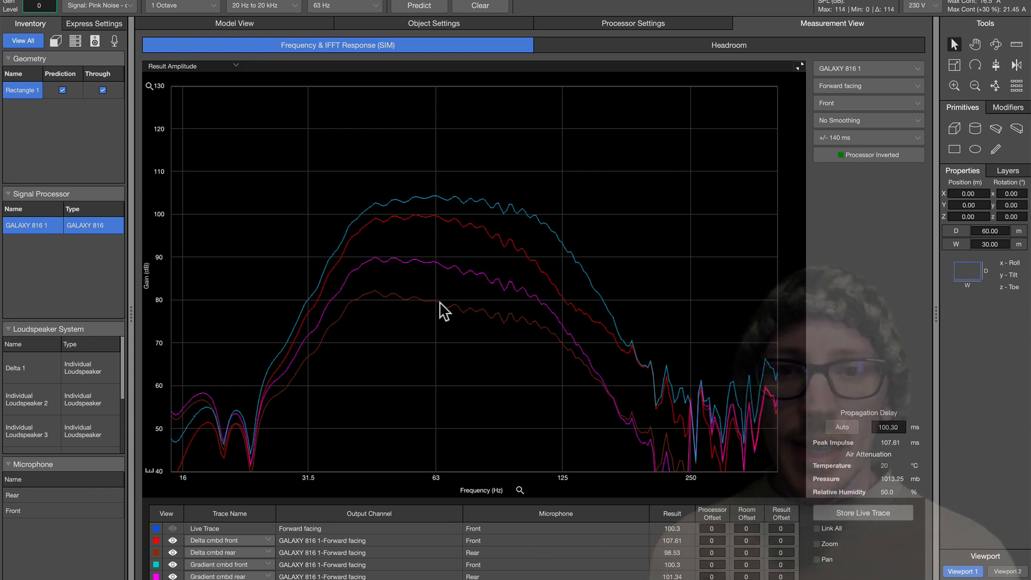
{"action": "mouse_move", "coordinate": [435, 226]}
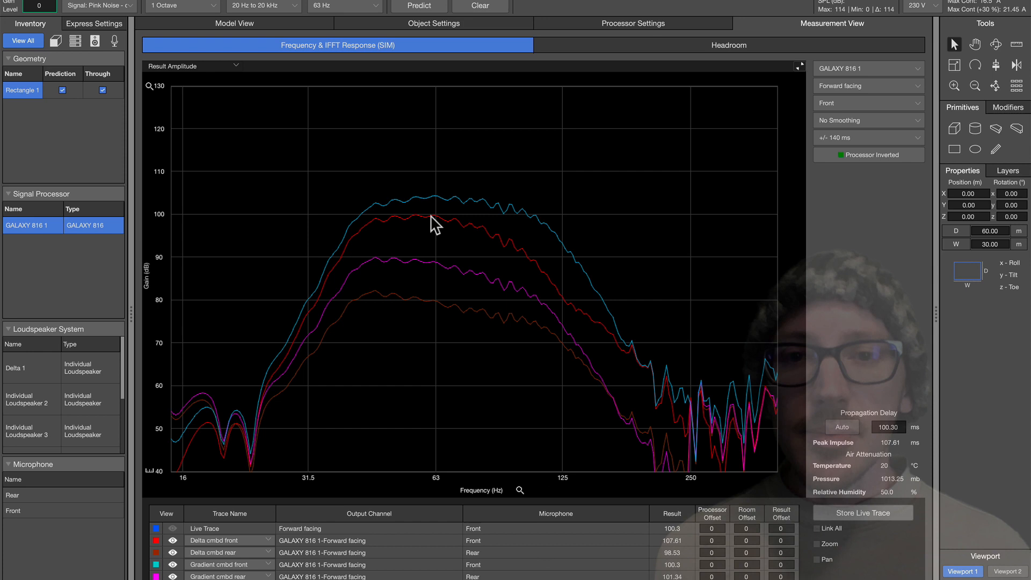
{"action": "mouse_move", "coordinate": [418, 204]}
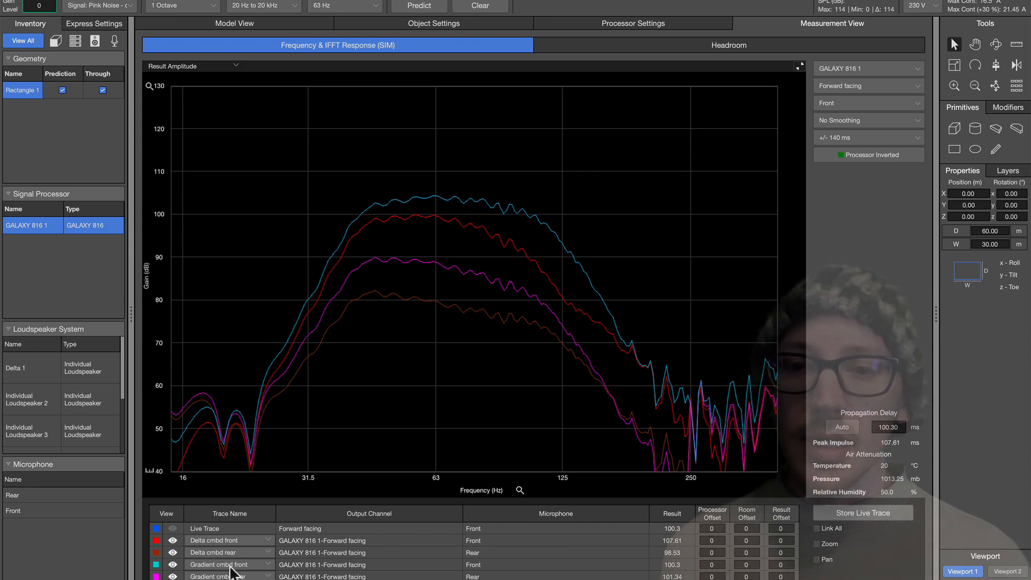
{"action": "mouse_move", "coordinate": [439, 204]}
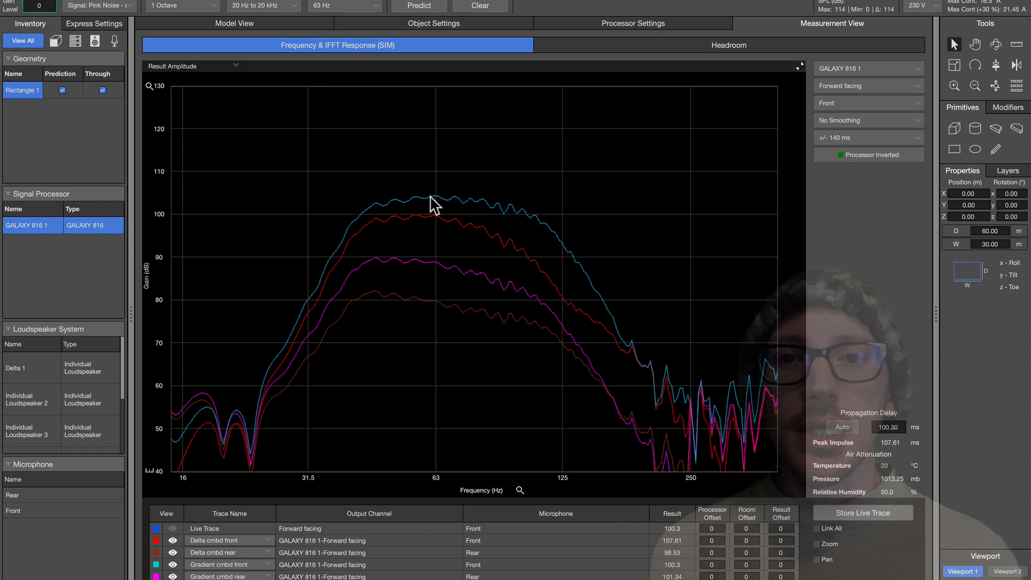
{"action": "mouse_move", "coordinate": [434, 273]}
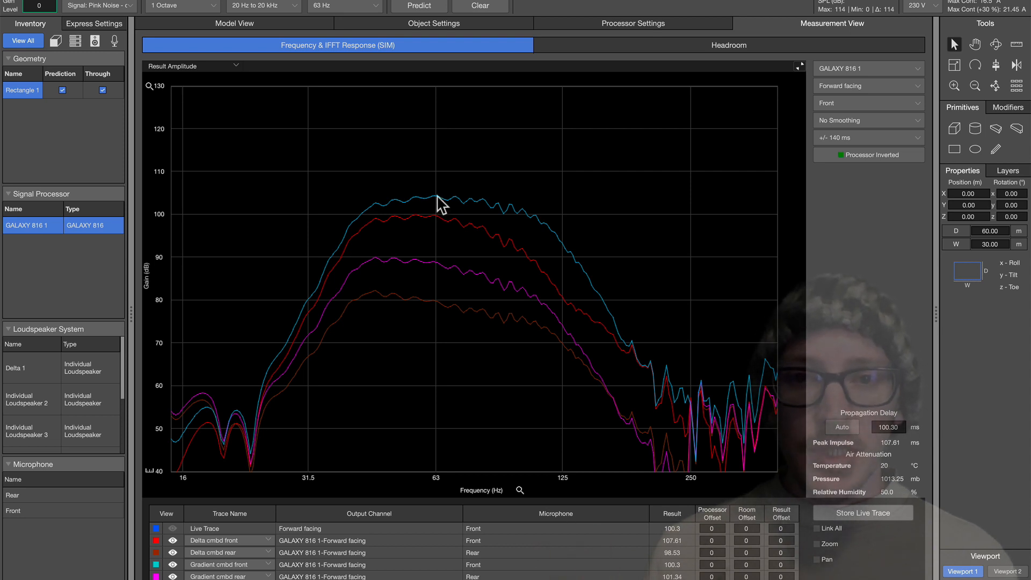
{"action": "mouse_move", "coordinate": [317, 498]}
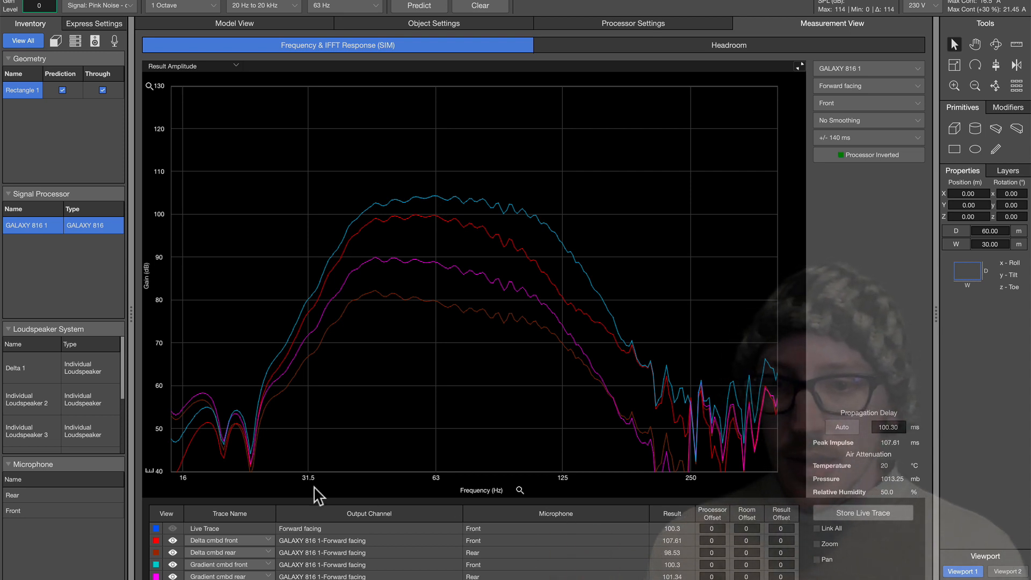
{"action": "mouse_move", "coordinate": [368, 217]}
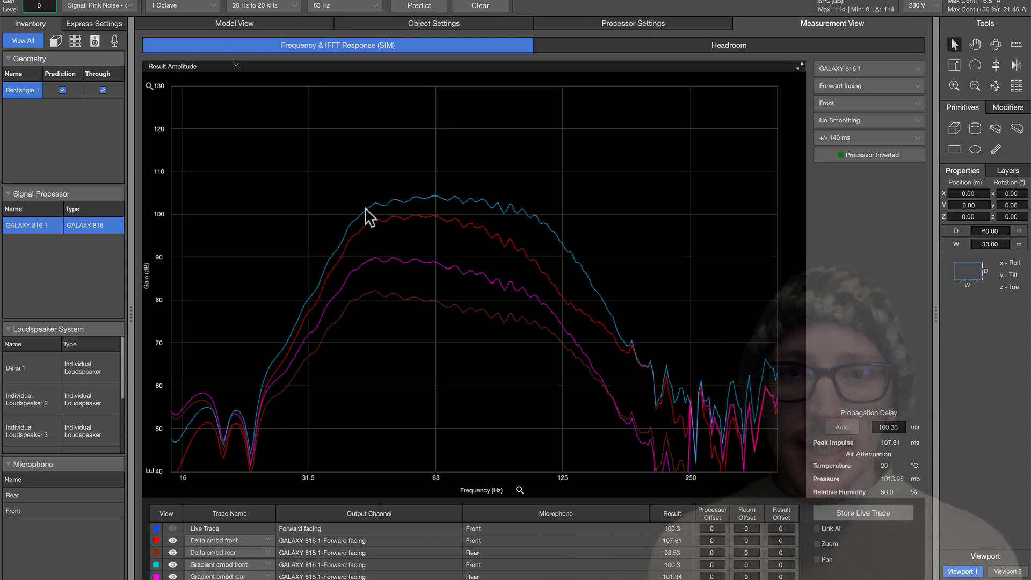
{"action": "mouse_move", "coordinate": [365, 216]}
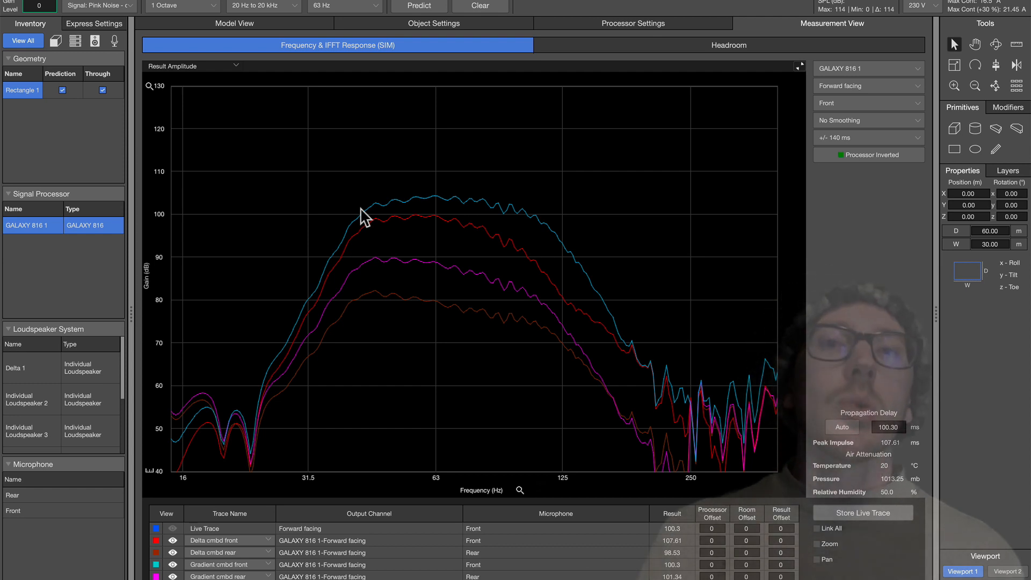
{"action": "mouse_move", "coordinate": [445, 223]}
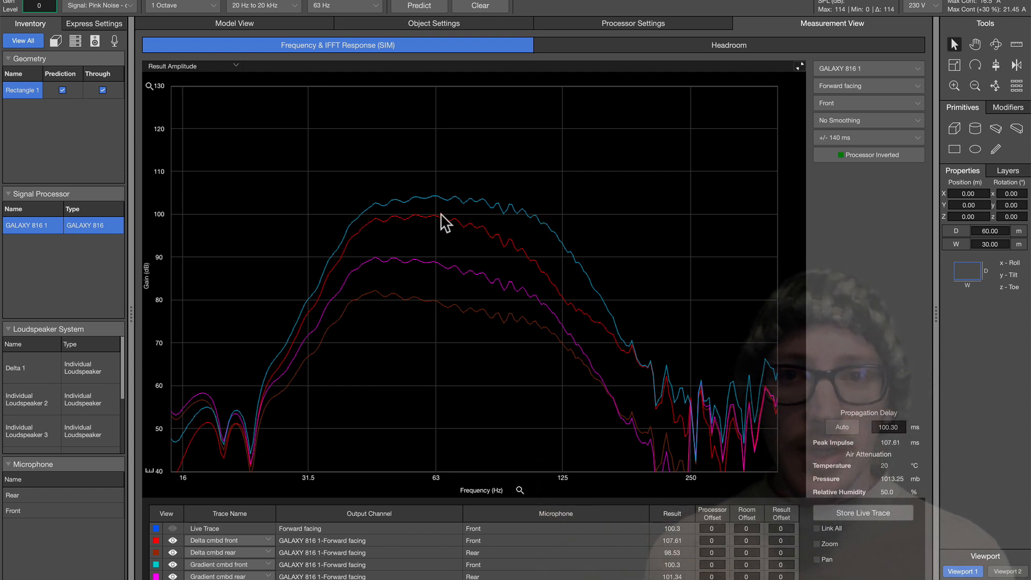
{"action": "mouse_move", "coordinate": [510, 235]}
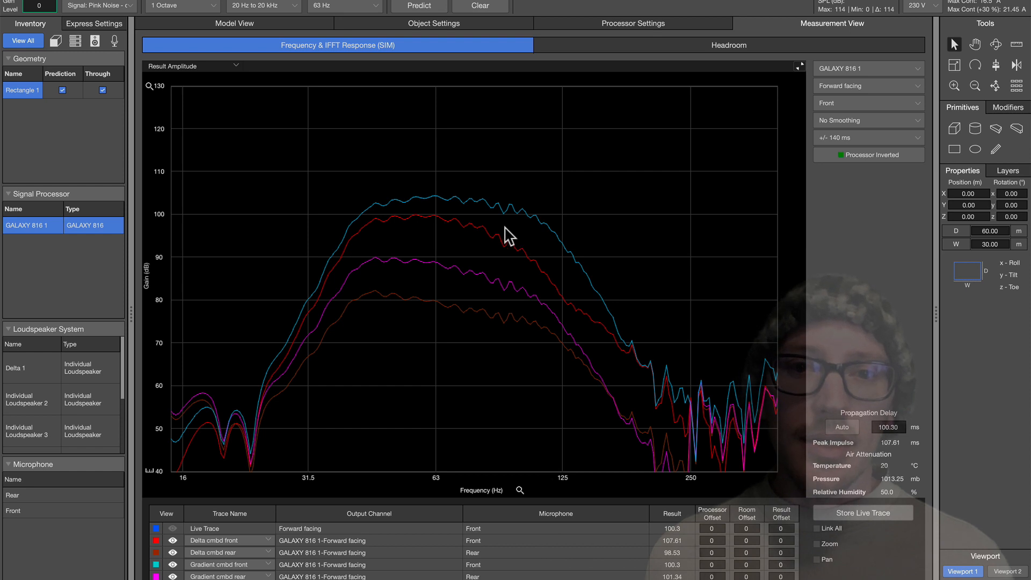
{"action": "mouse_move", "coordinate": [533, 263]}
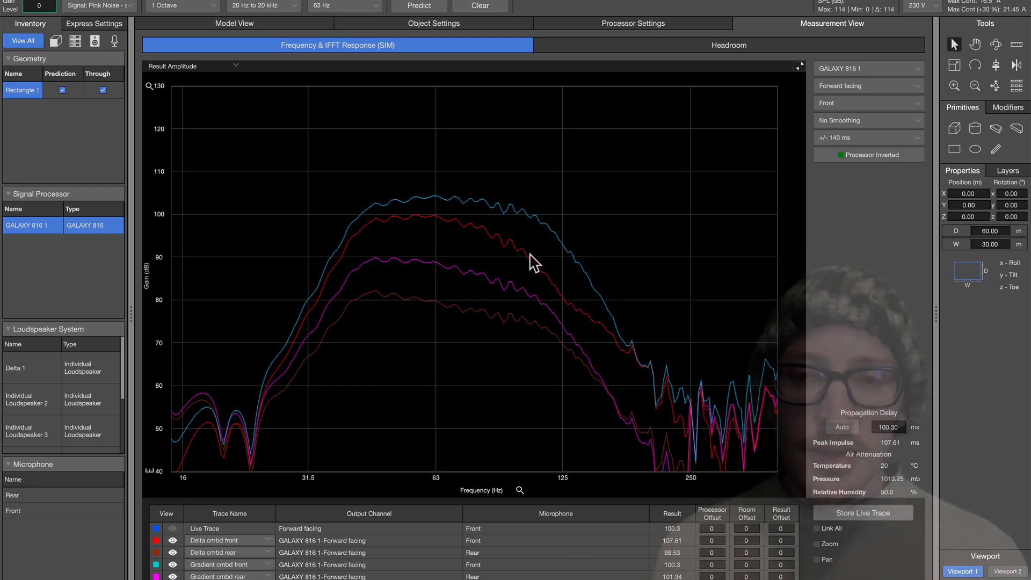
{"action": "mouse_move", "coordinate": [518, 209]}
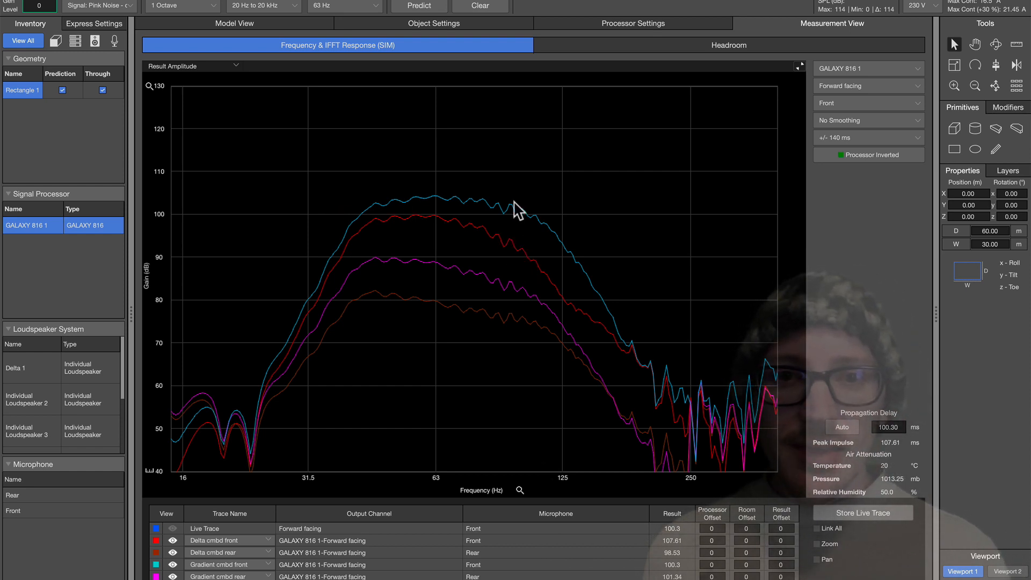
{"action": "mouse_move", "coordinate": [372, 236]}
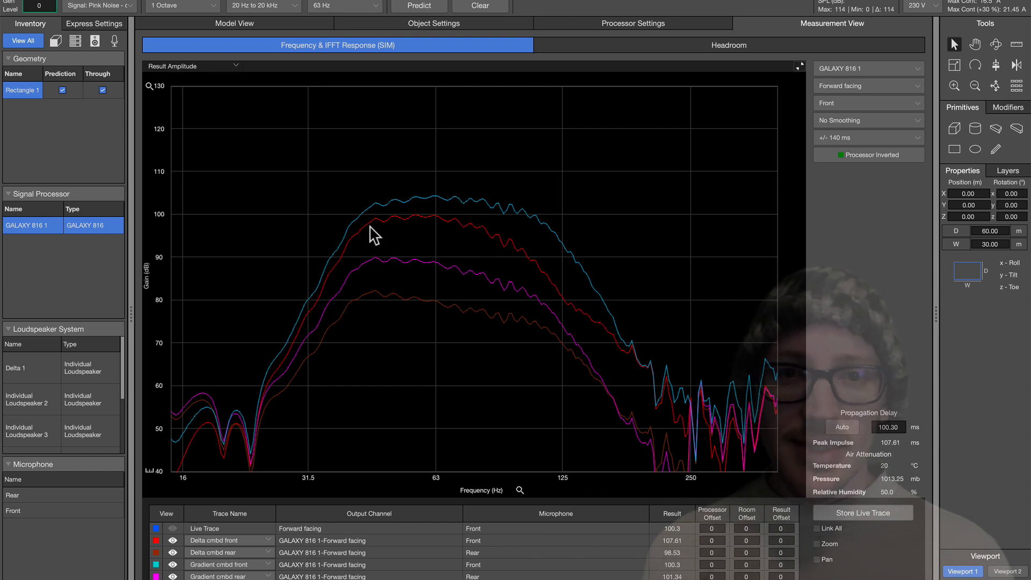
{"action": "mouse_move", "coordinate": [440, 213]}
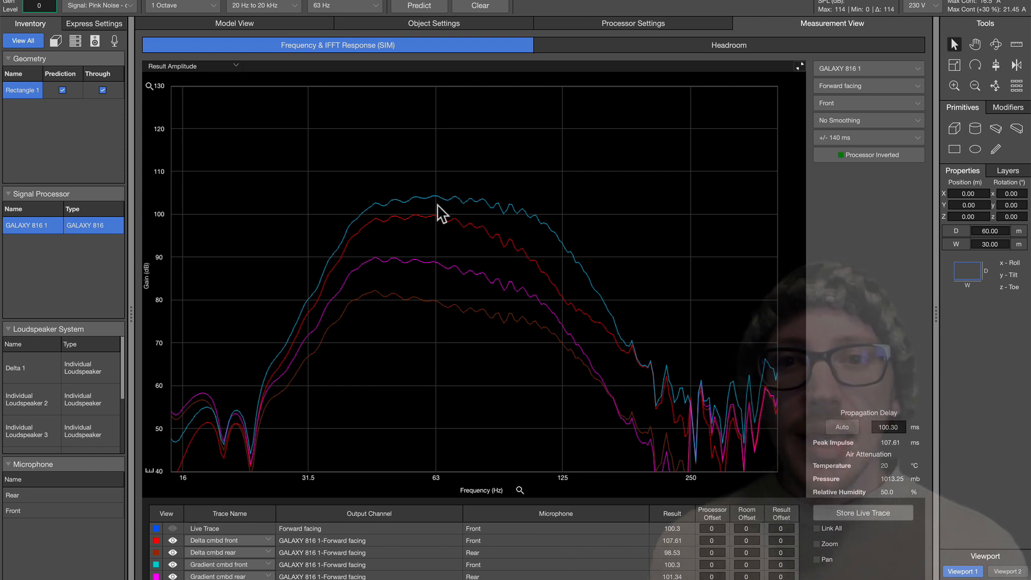
{"action": "mouse_move", "coordinate": [439, 203]}
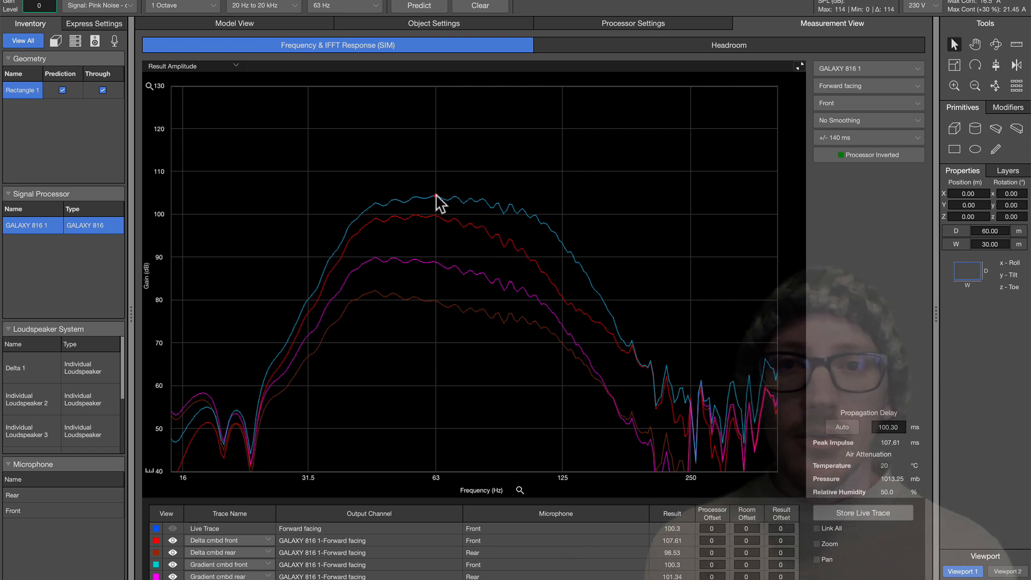
{"action": "mouse_move", "coordinate": [390, 208]}
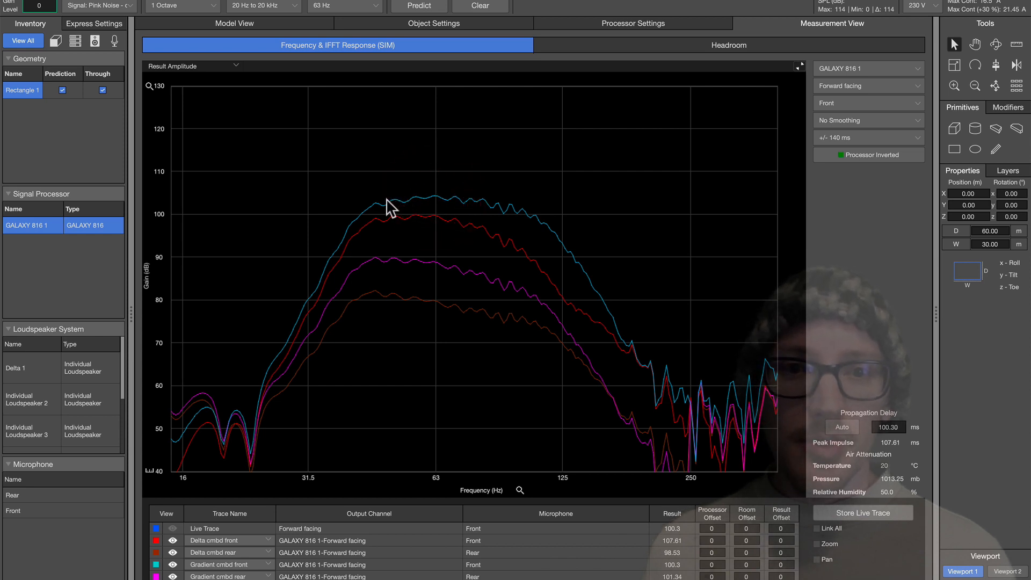
{"action": "mouse_move", "coordinate": [427, 202]}
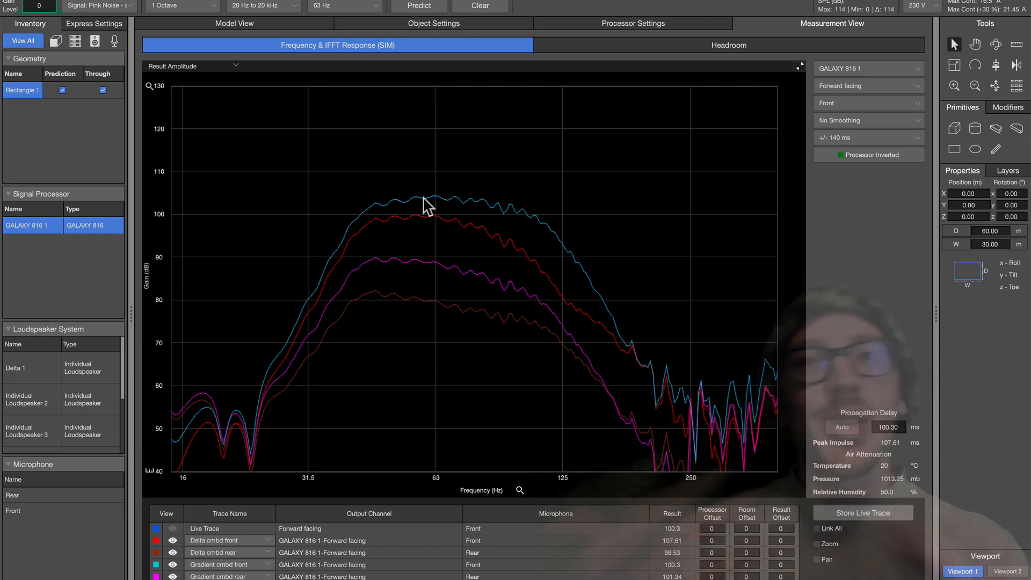
{"action": "mouse_move", "coordinate": [440, 207]}
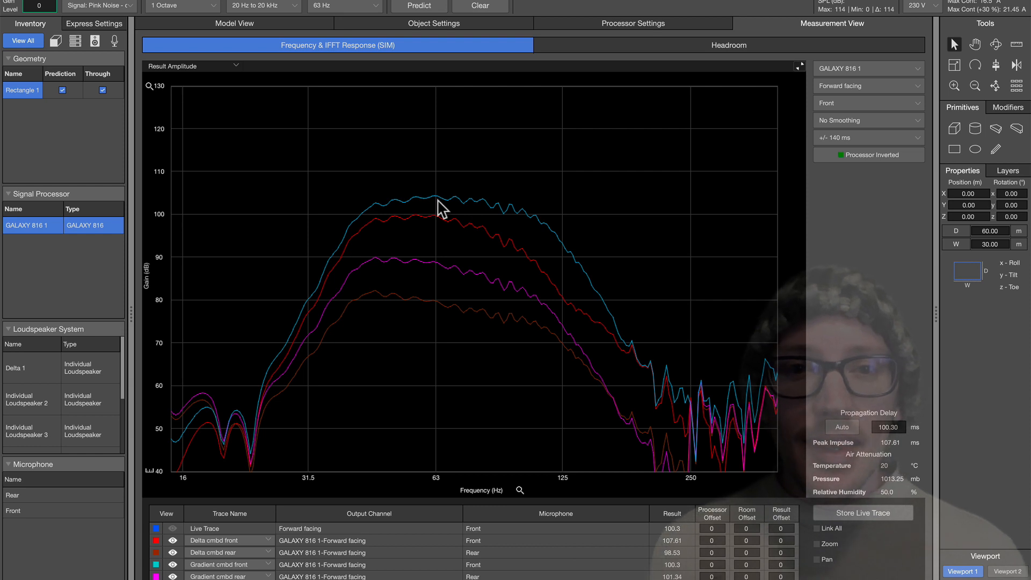
{"action": "mouse_move", "coordinate": [373, 214]}
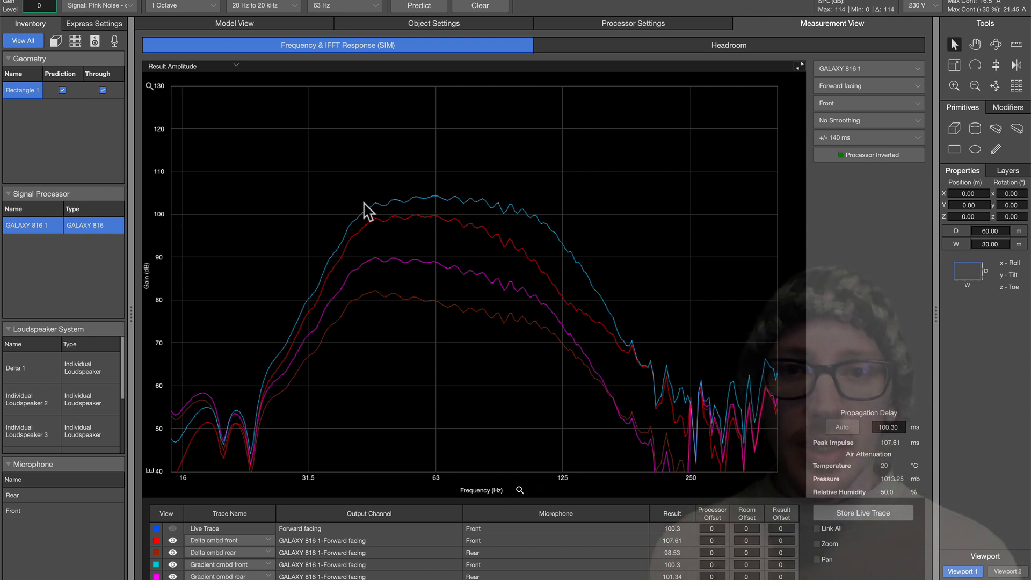
{"action": "mouse_move", "coordinate": [531, 220]}
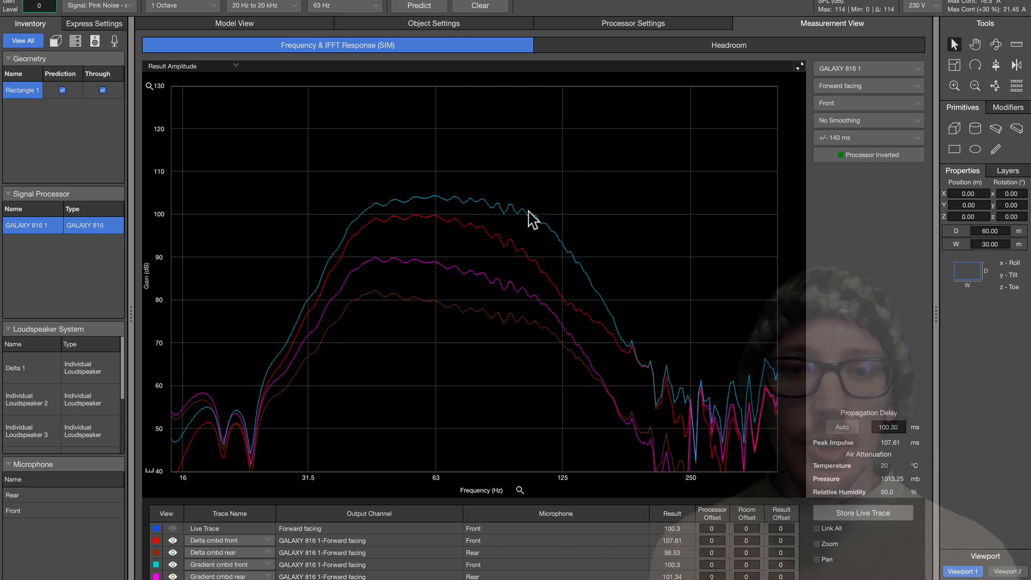
{"action": "mouse_move", "coordinate": [479, 241]}
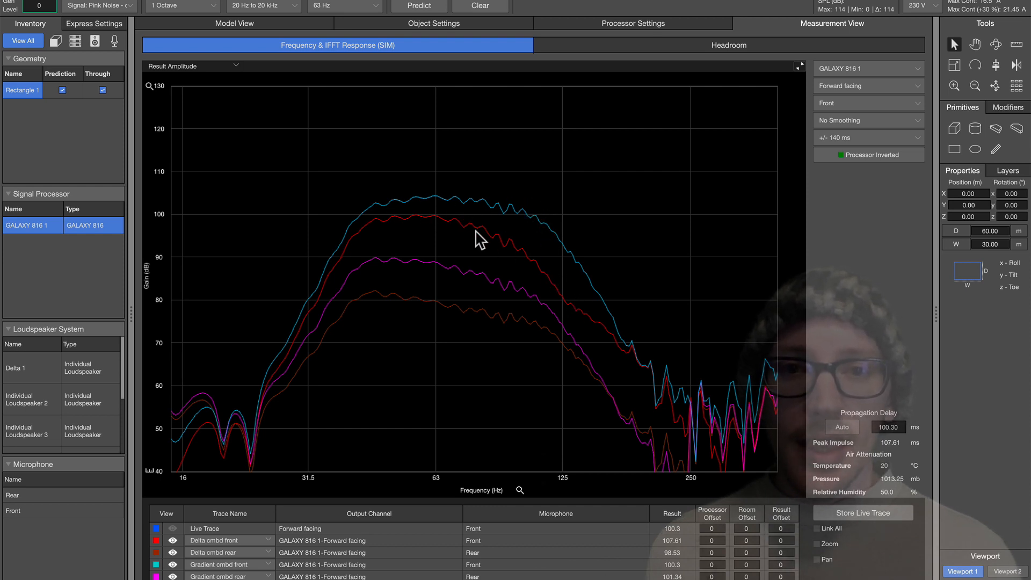
{"action": "mouse_move", "coordinate": [541, 276]}
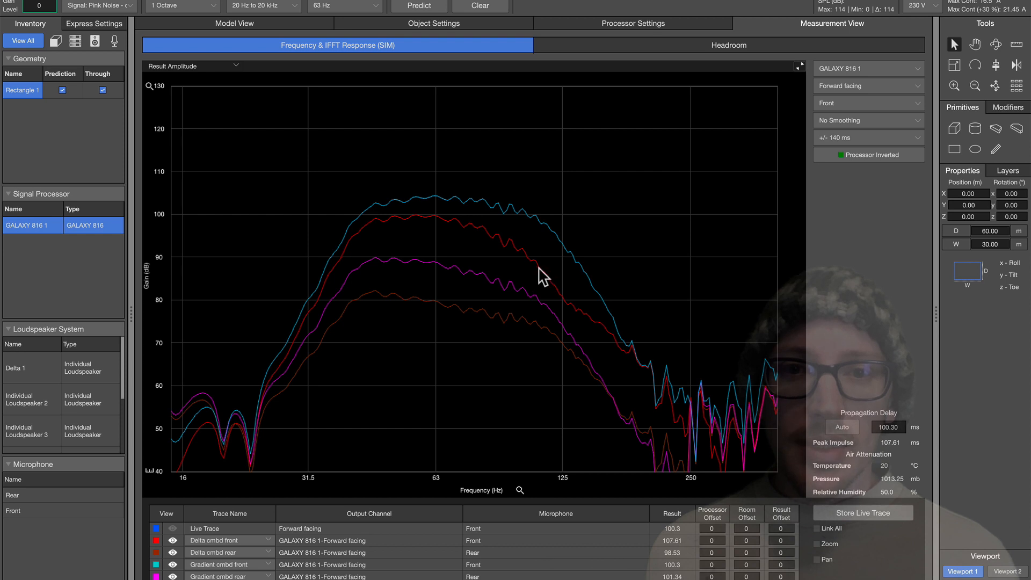
{"action": "mouse_move", "coordinate": [513, 253]}
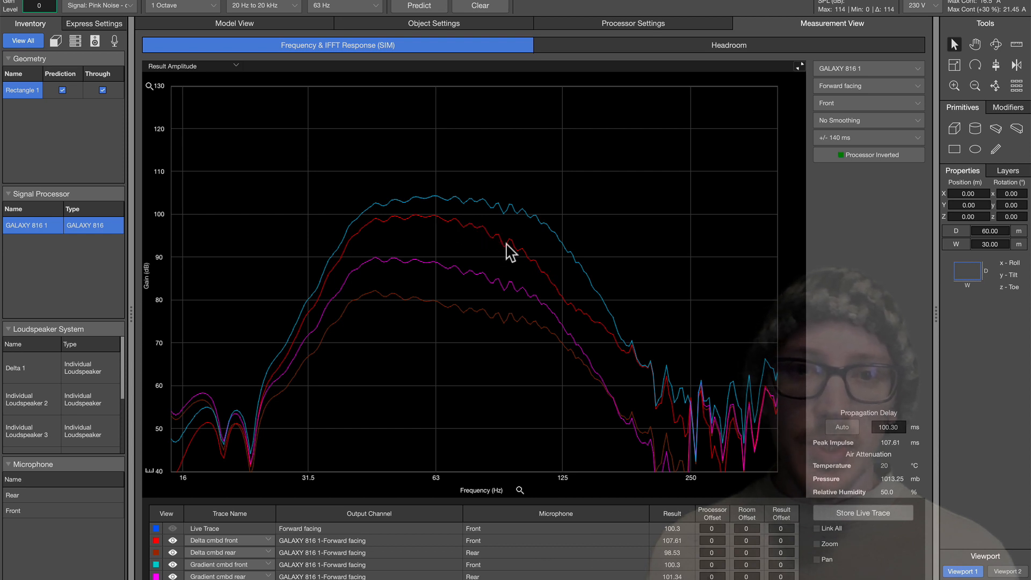
{"action": "mouse_move", "coordinate": [553, 279]}
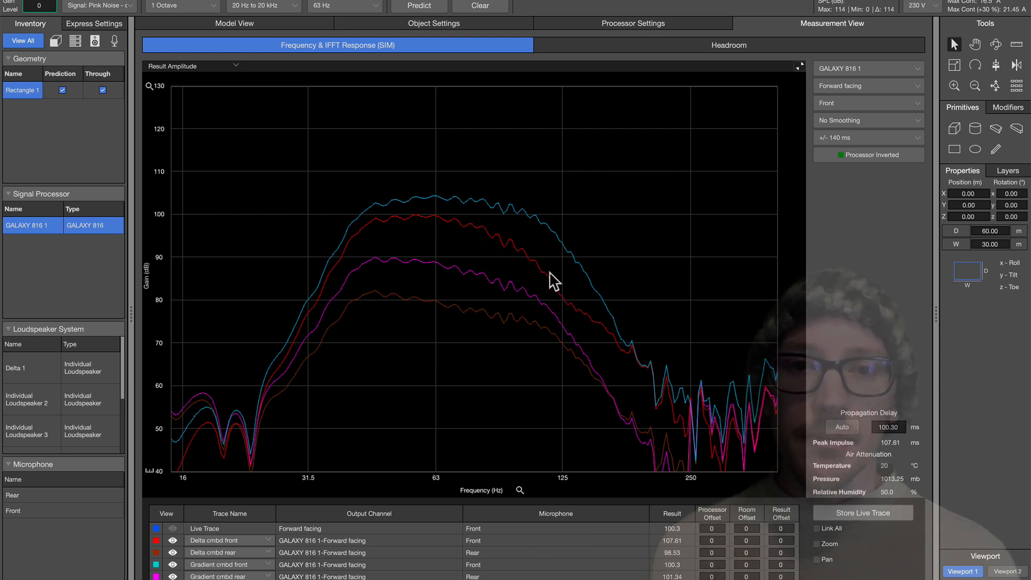
{"action": "mouse_move", "coordinate": [408, 295]}
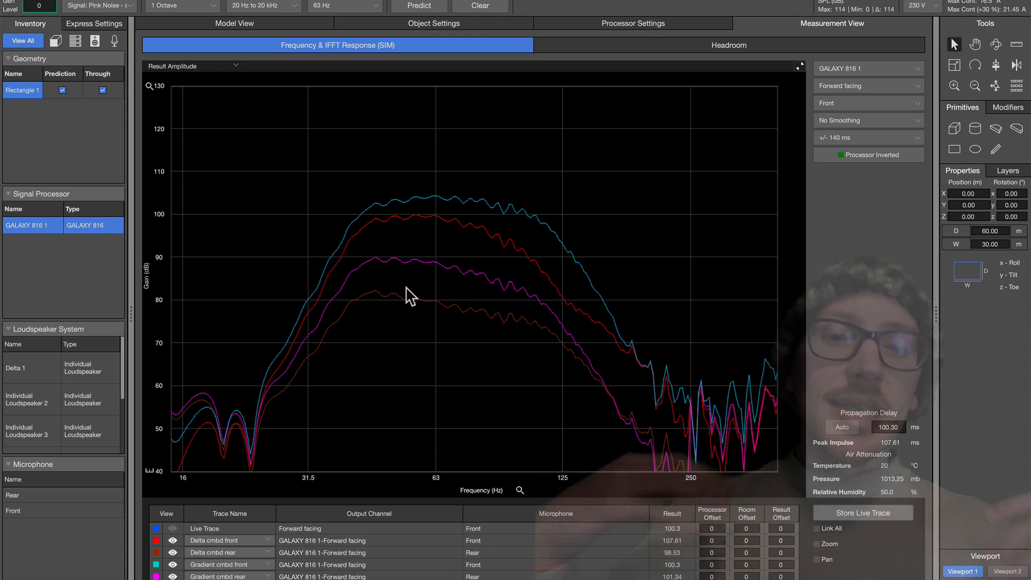